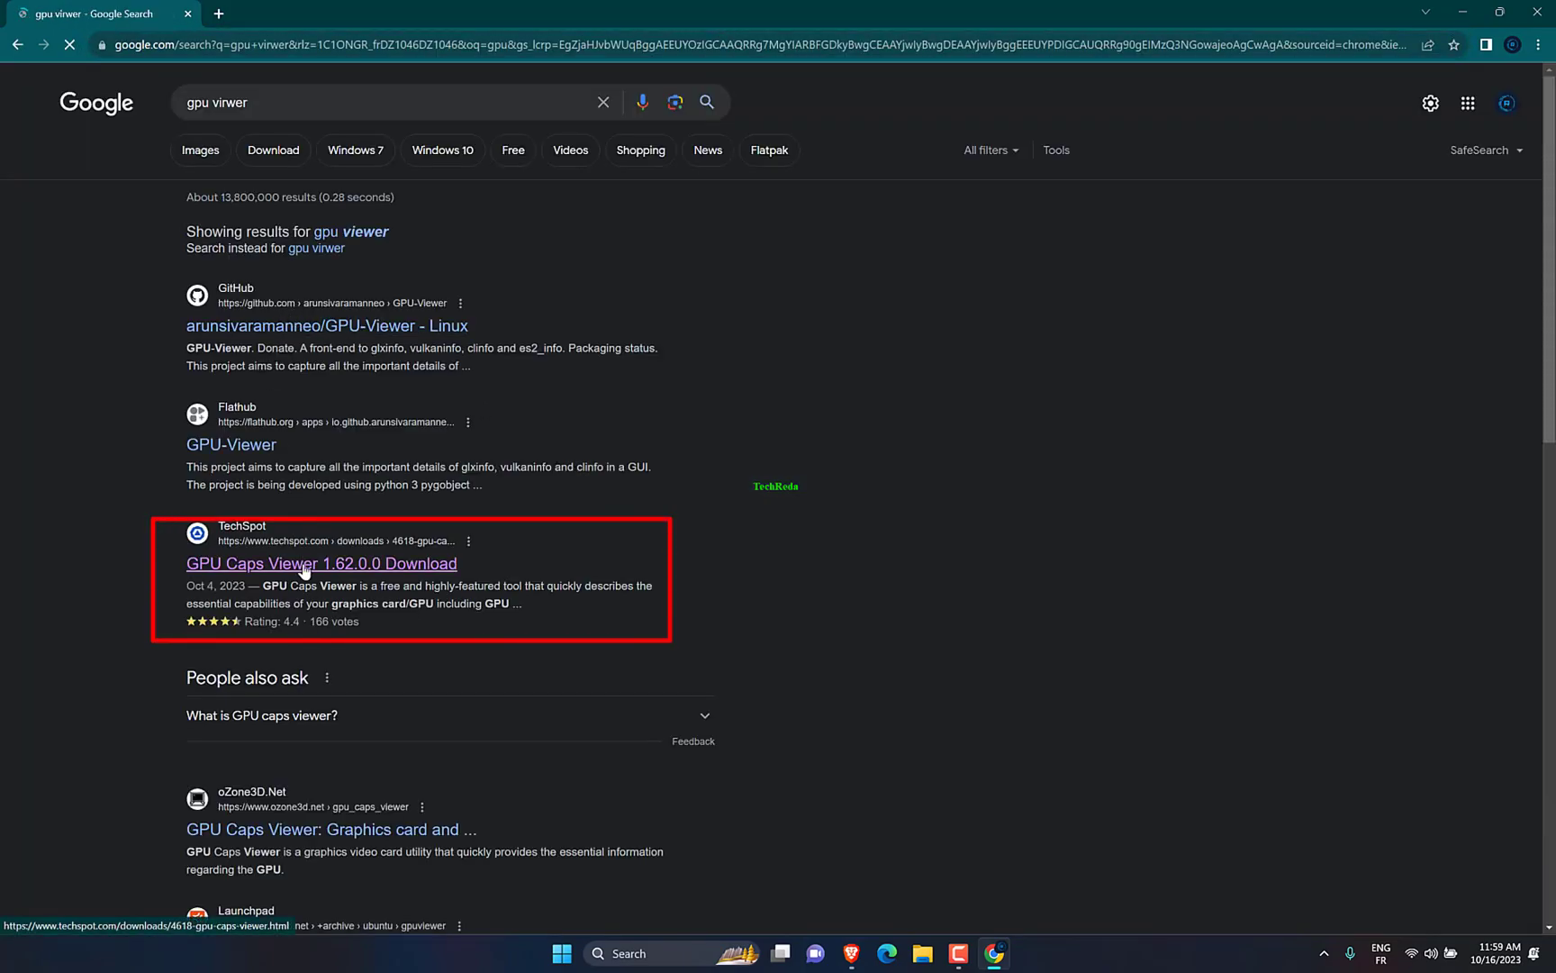
# Download the portable GPU Caps Viewer 1.62.0.0 zip from TechSpot via the 'Click here' link.
pyautogui.click(318, 562)
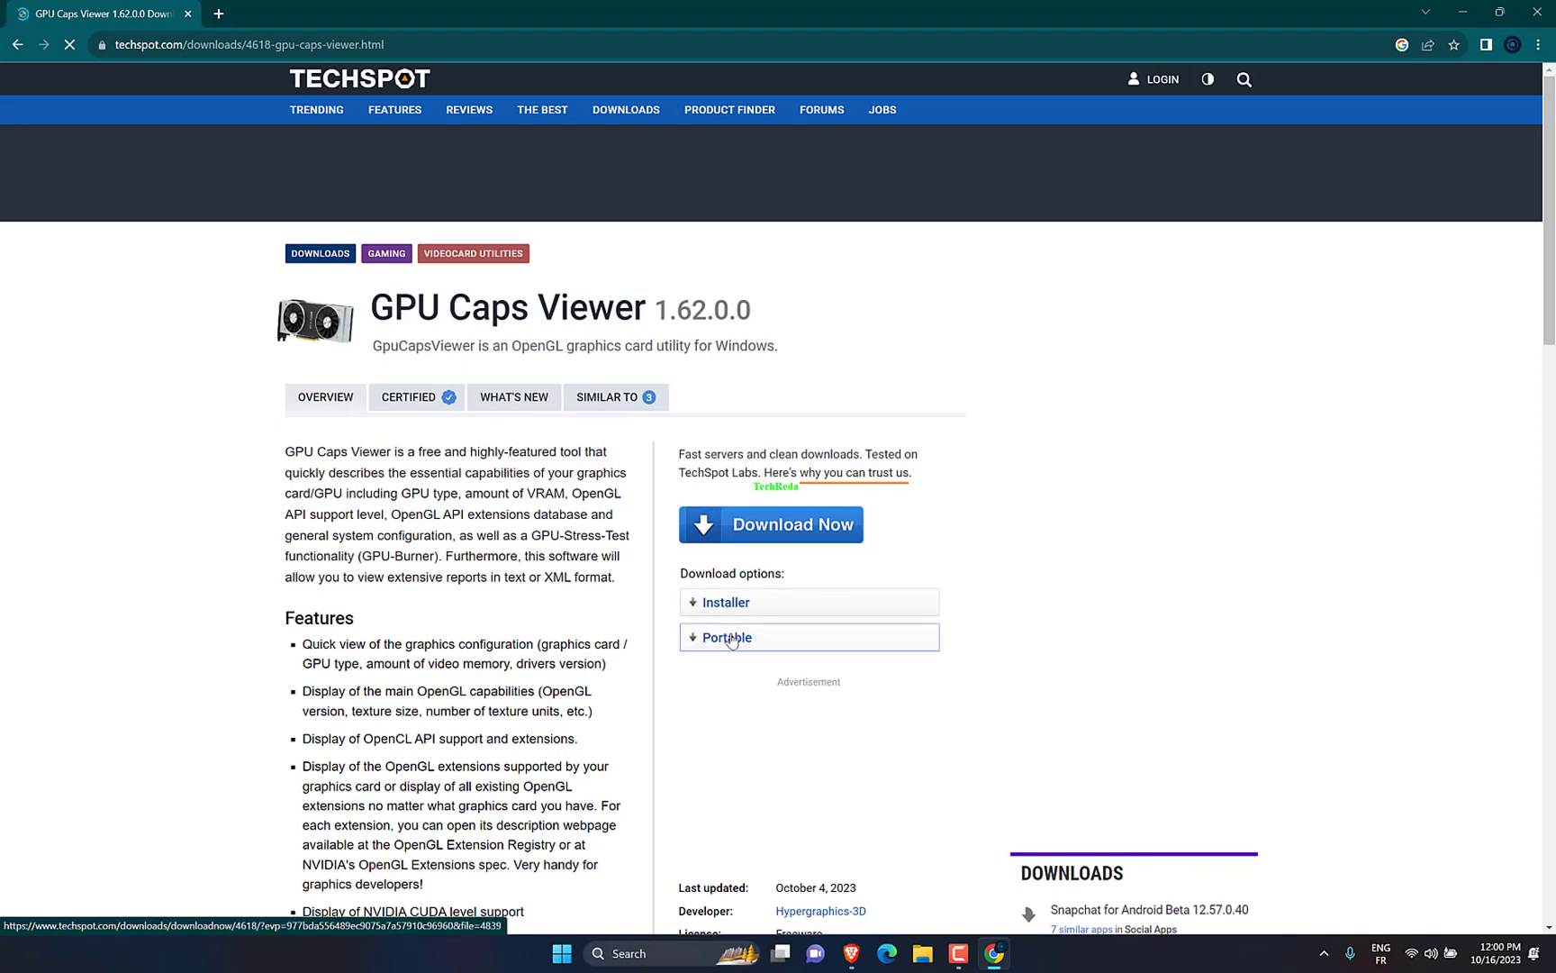
pyautogui.click(724, 638)
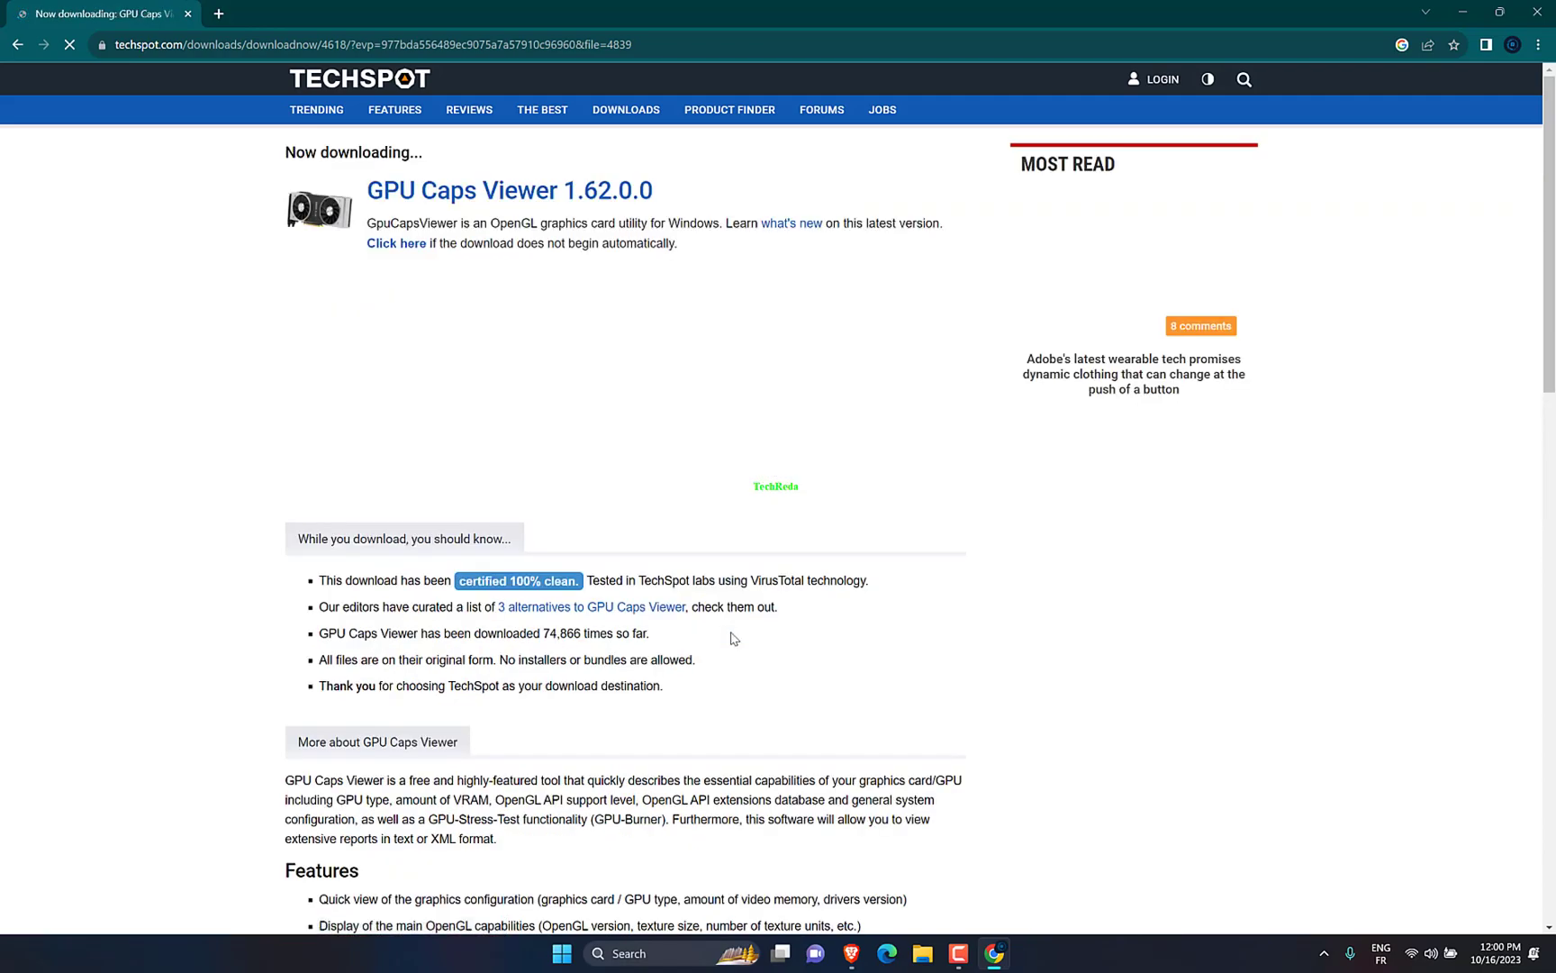
pyautogui.moveTo(394, 243)
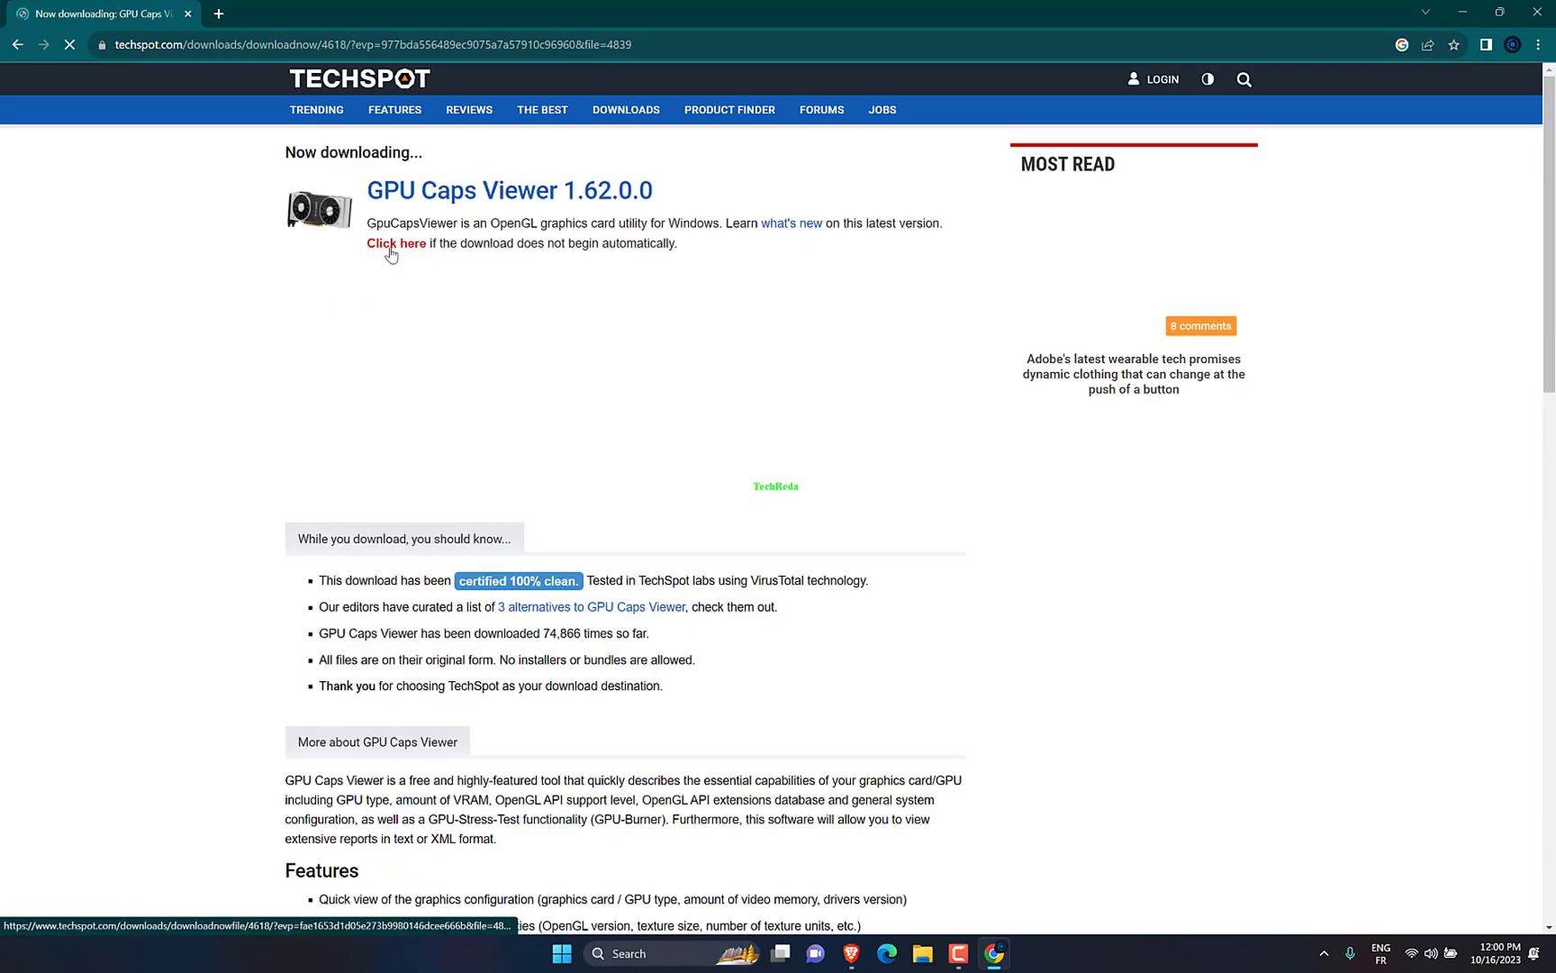
pyautogui.click(1459, 45)
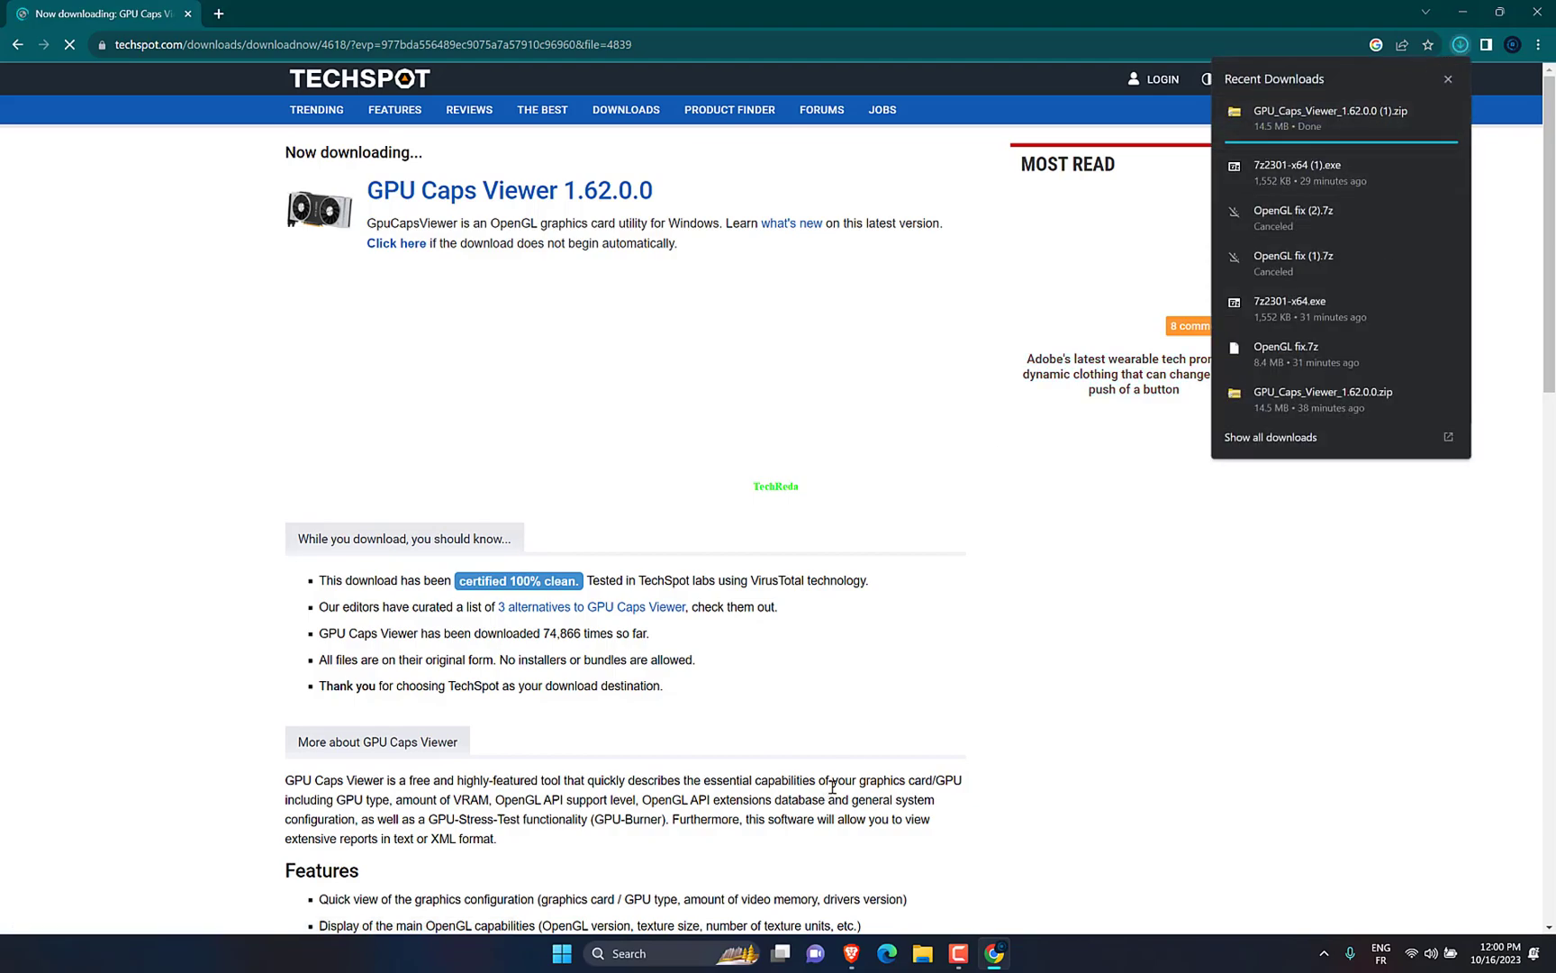
pyautogui.click(920, 953)
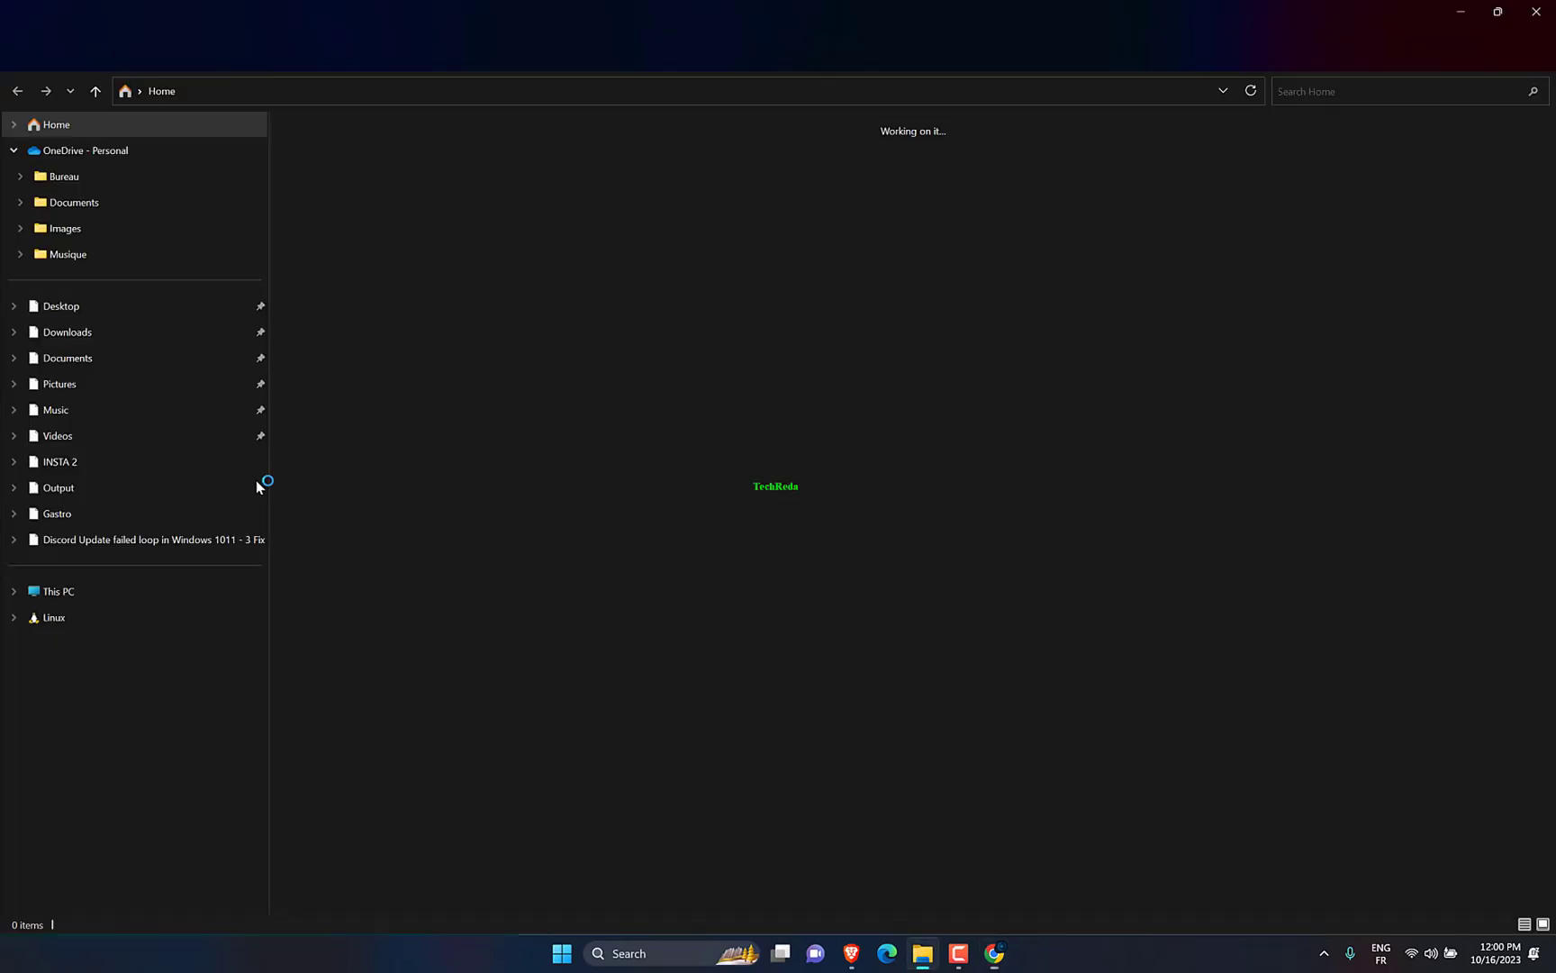
pyautogui.click(67, 332)
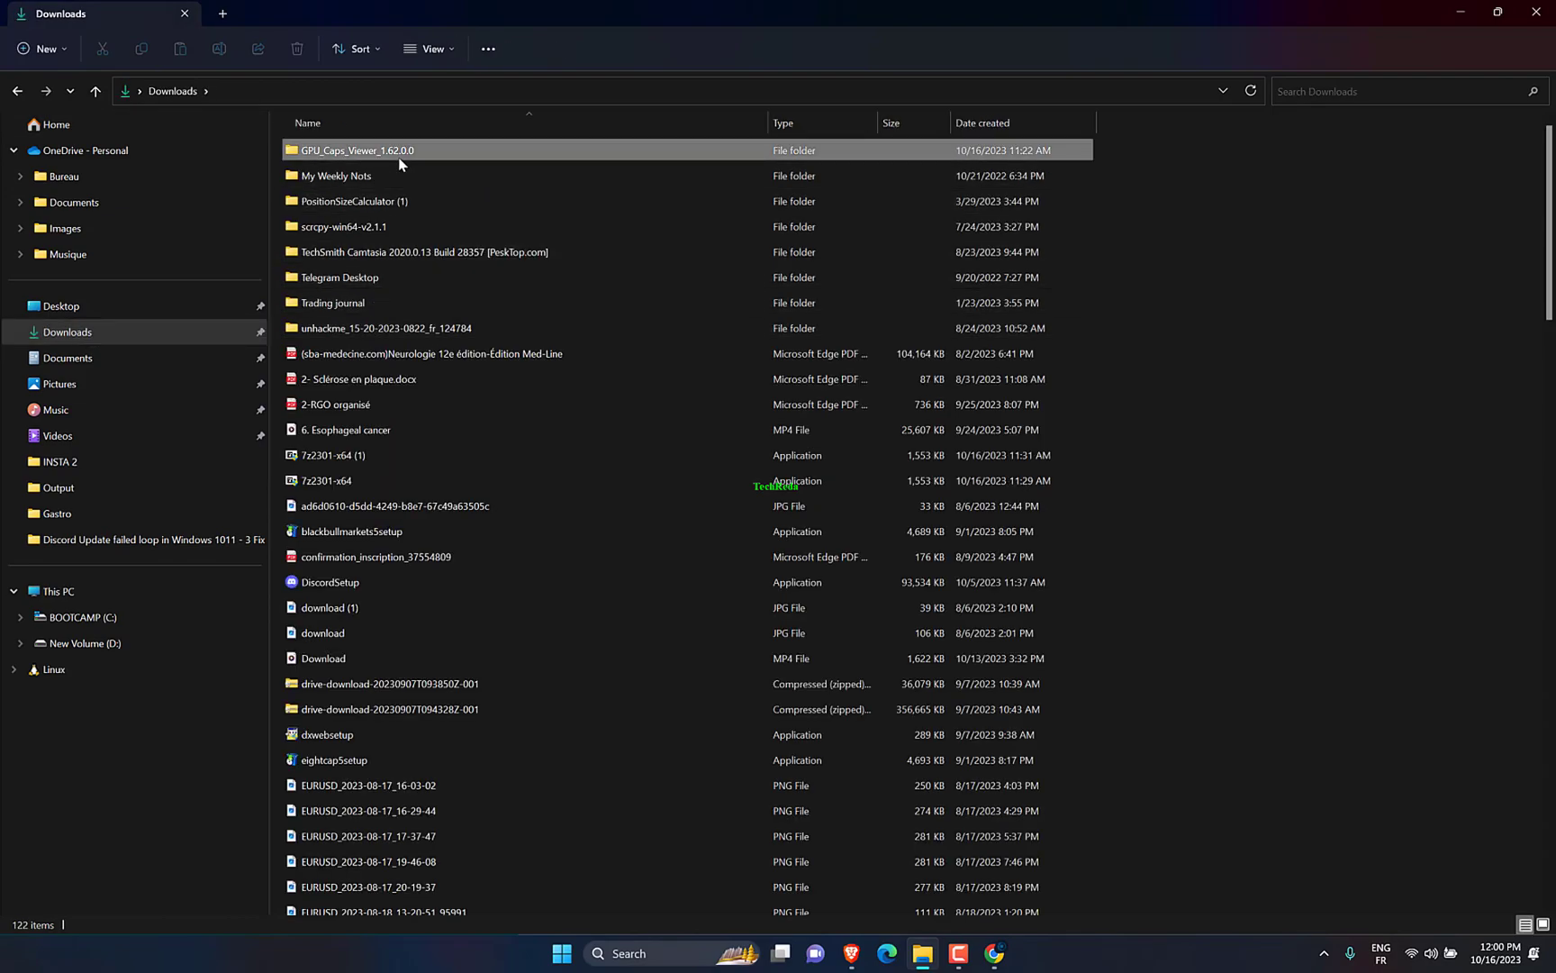
pyautogui.doubleClick(354, 150)
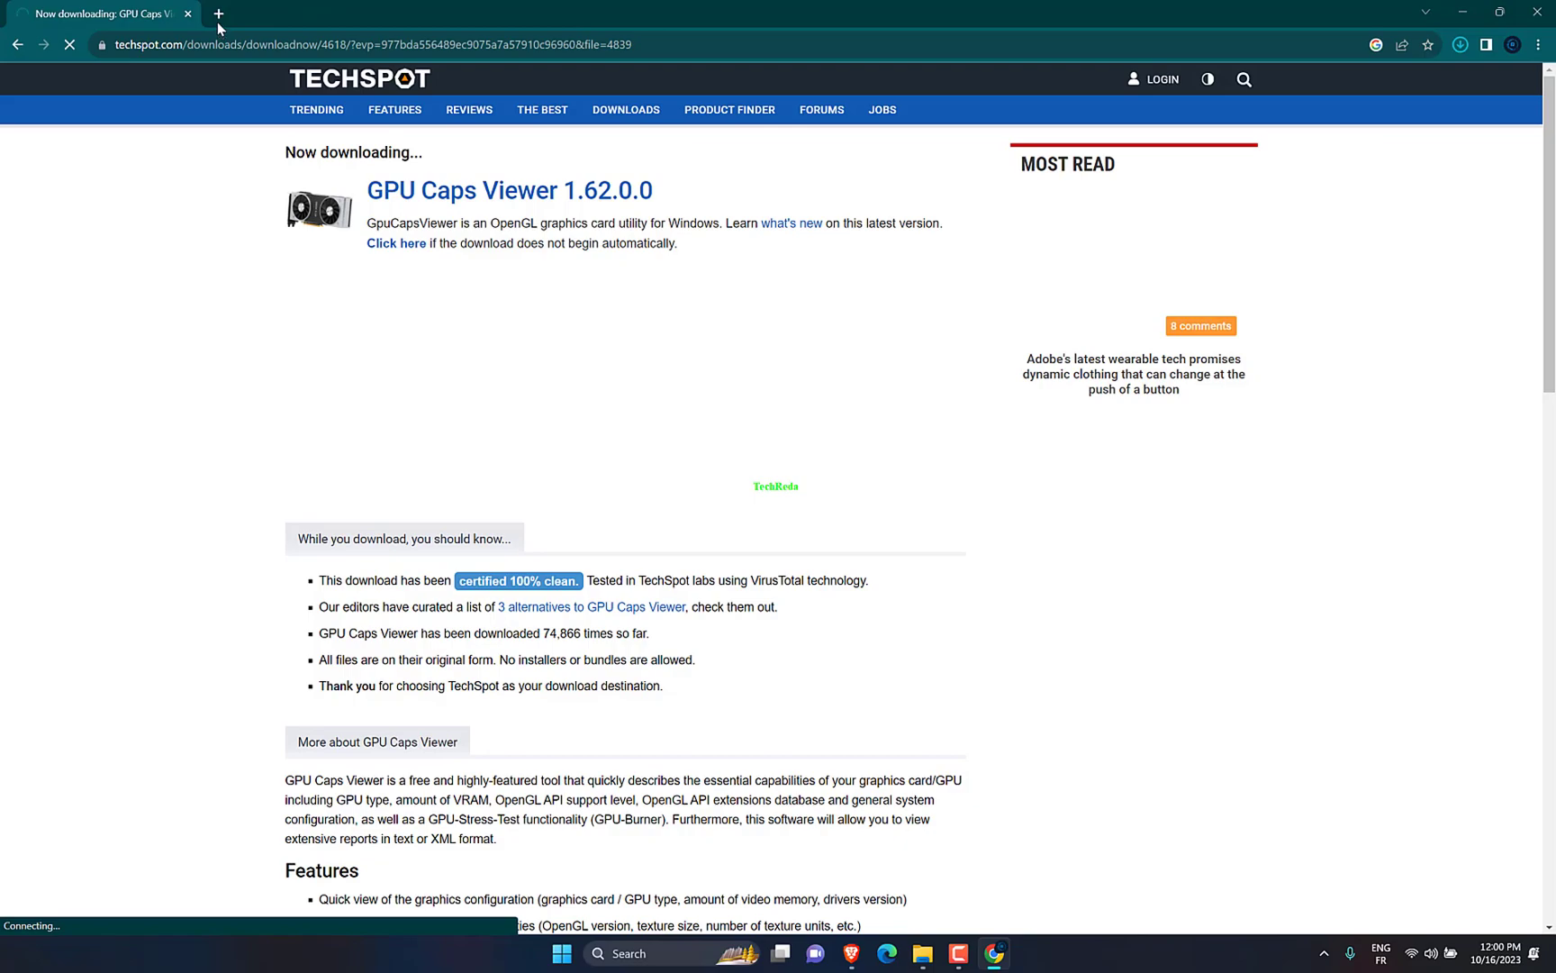
# Reopen the recently closed MediaFire OpenGL fix page, download the archive and open it in 7-Zip.
pyautogui.click(1536, 45)
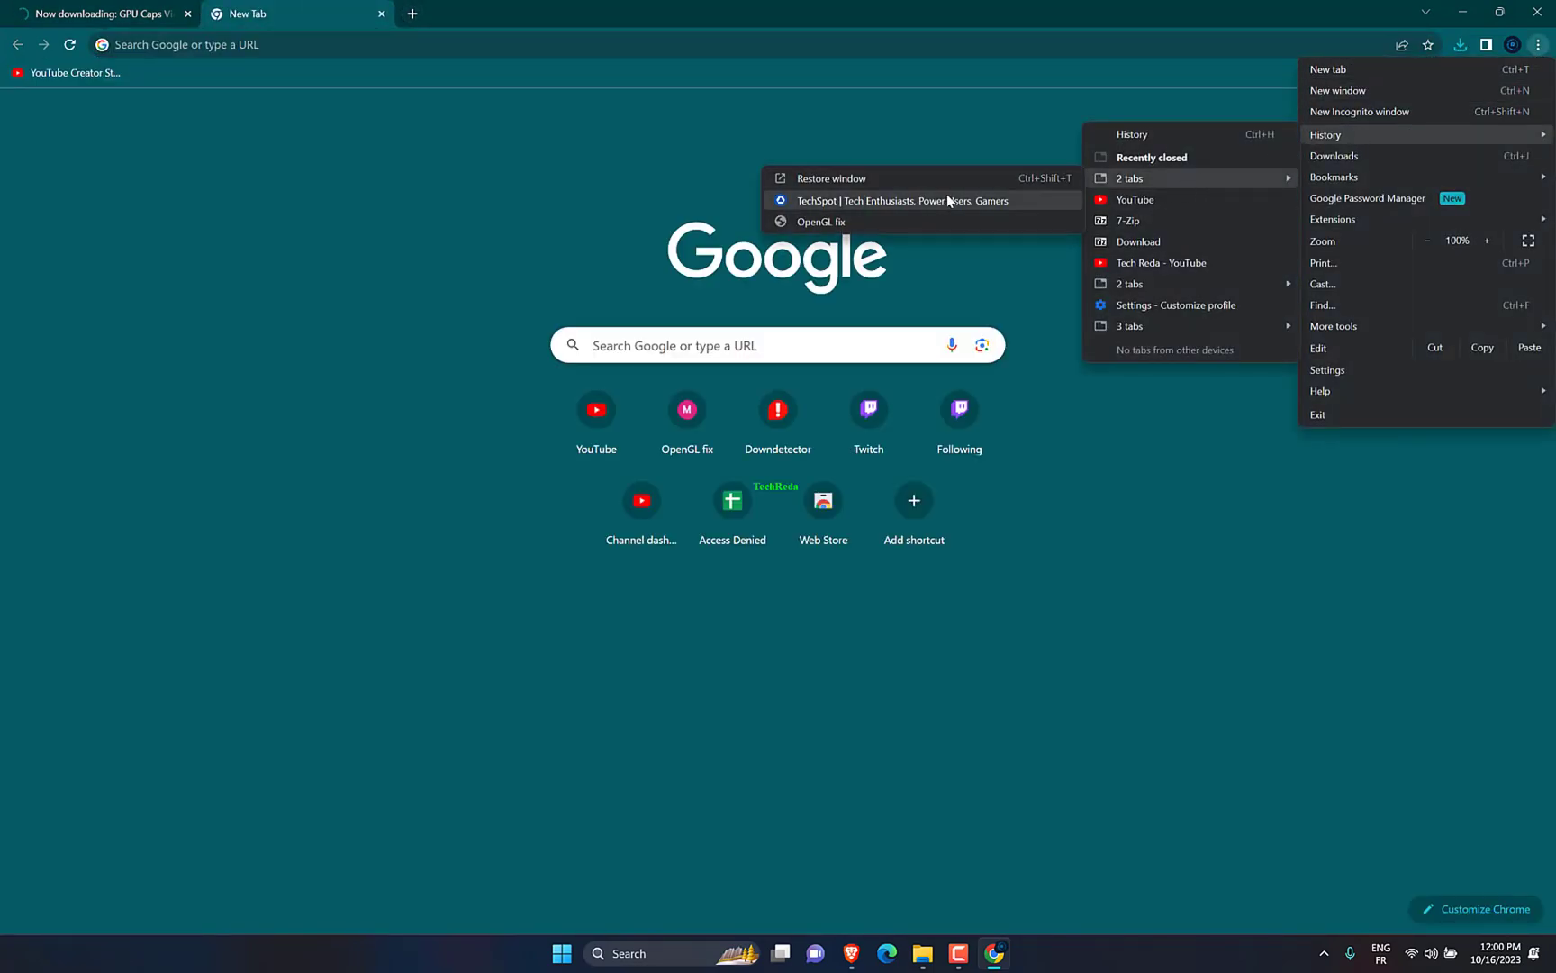
pyautogui.click(822, 222)
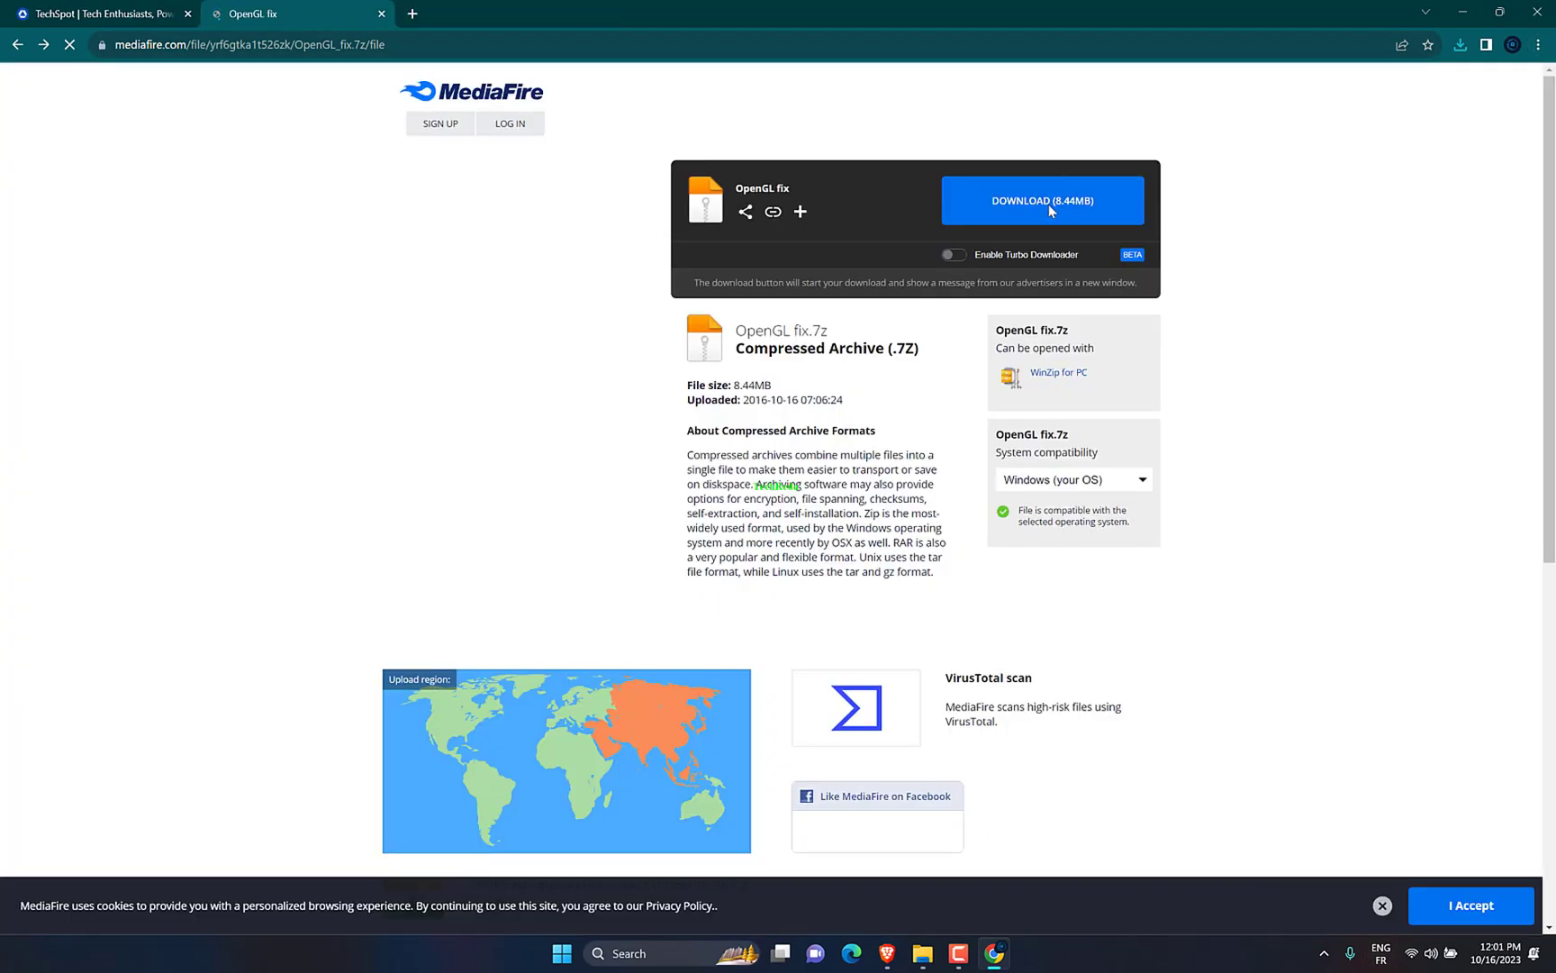
pyautogui.scroll(-3)
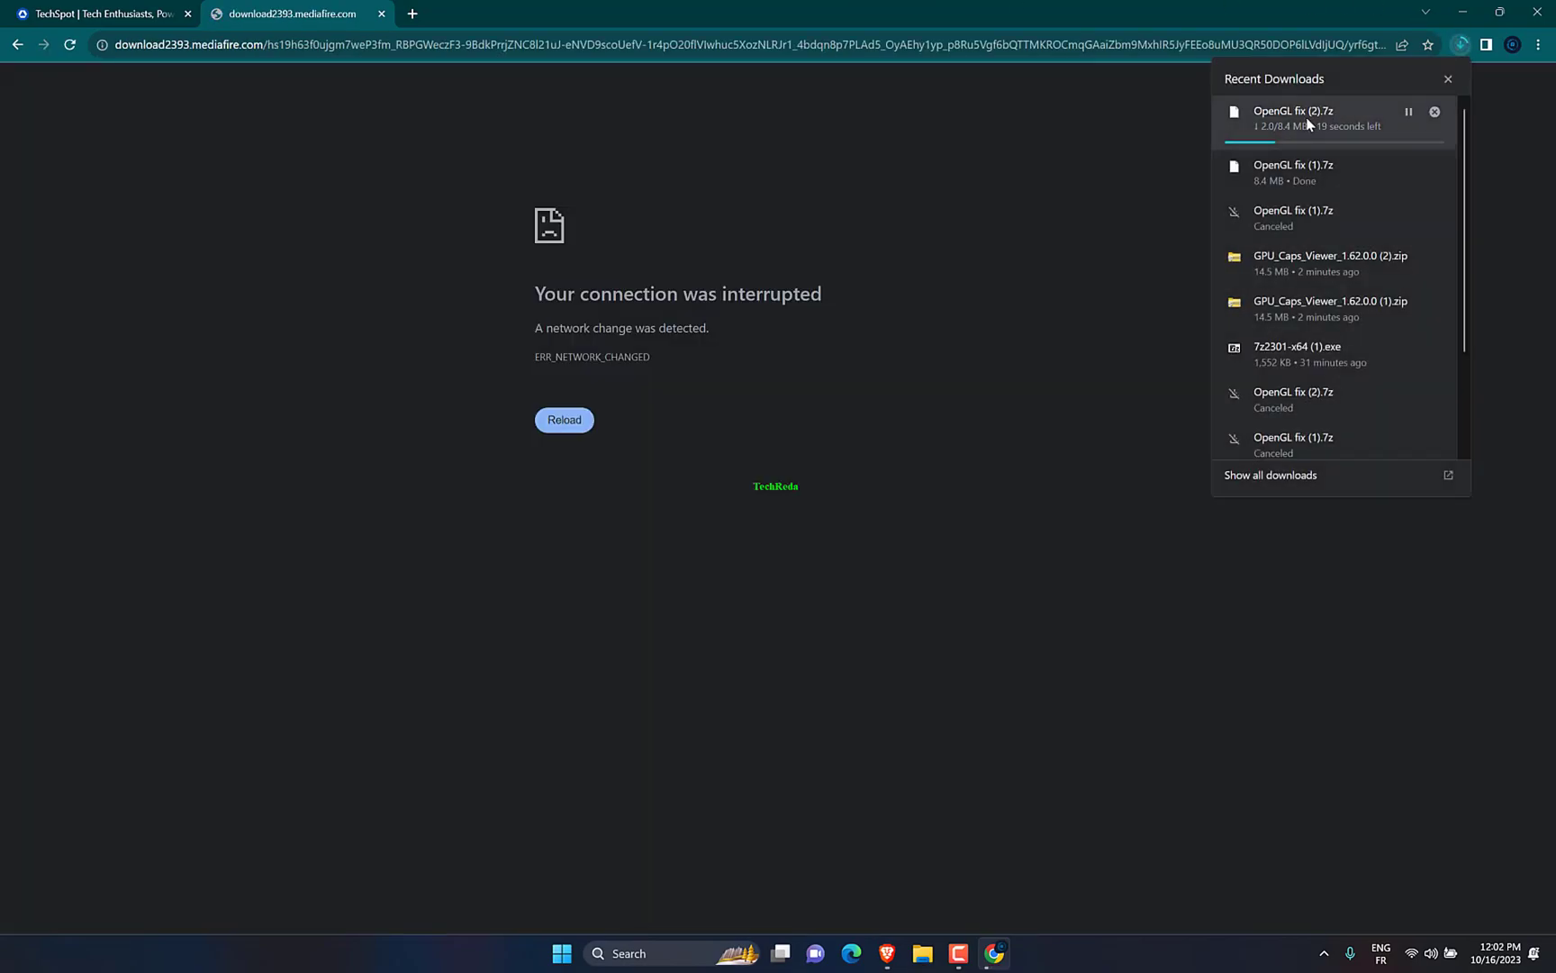
pyautogui.click(1434, 111)
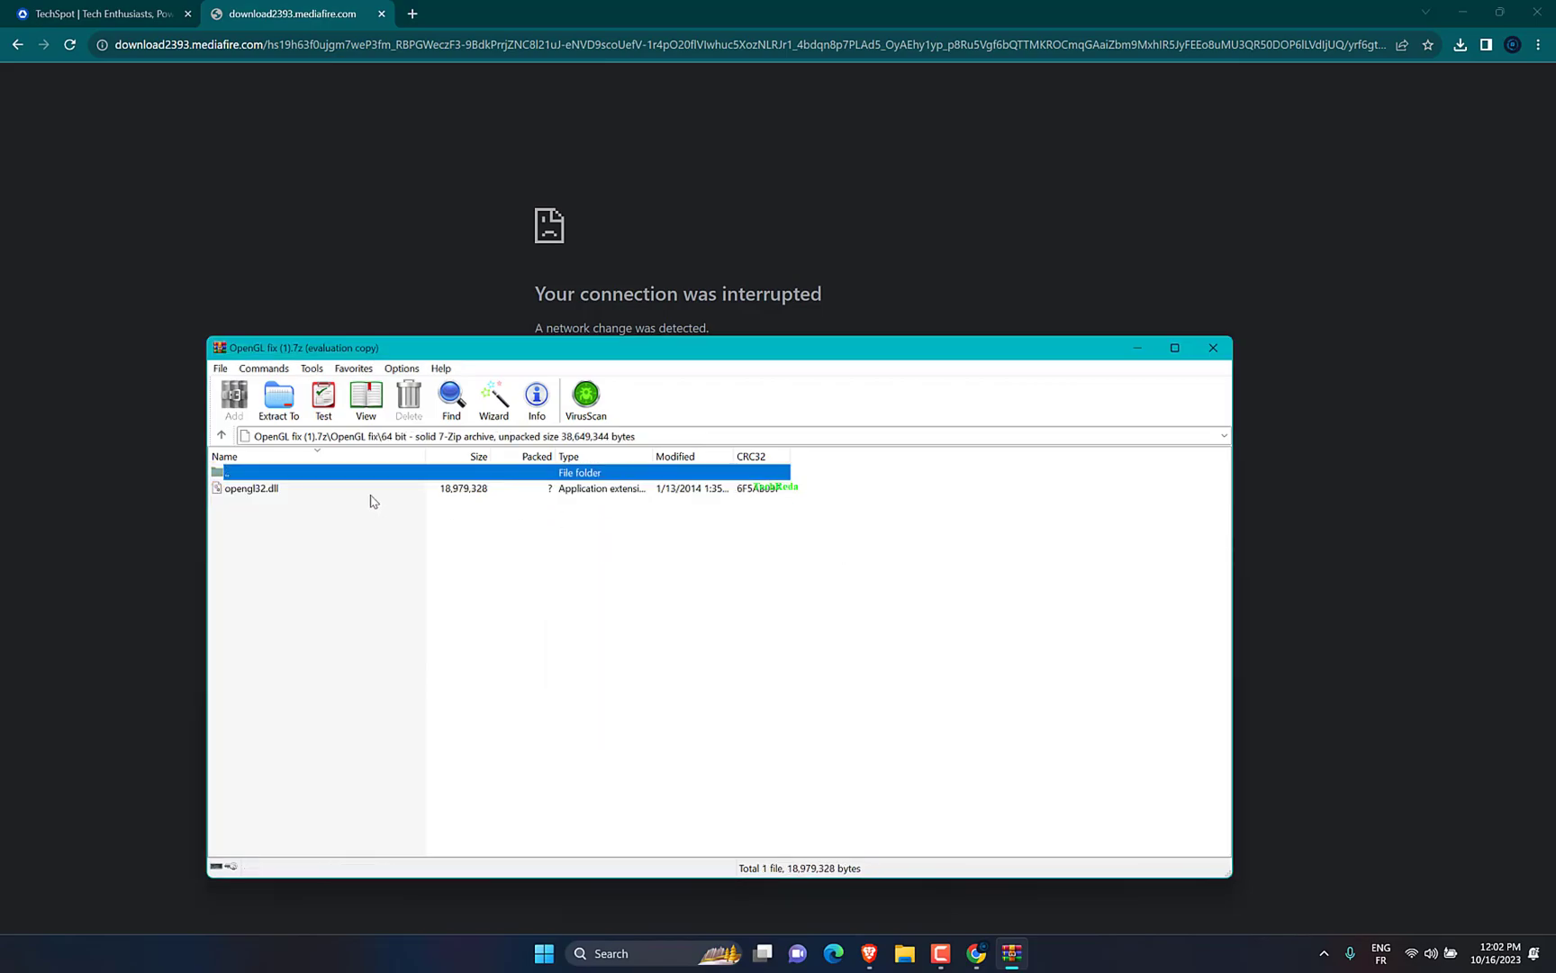
# Select opengl32.dll and browse File Explorer to Downloads\GPU_Caps_Viewer_1.62.0.0\GPU_Caps_Viewer.
pyautogui.click(252, 488)
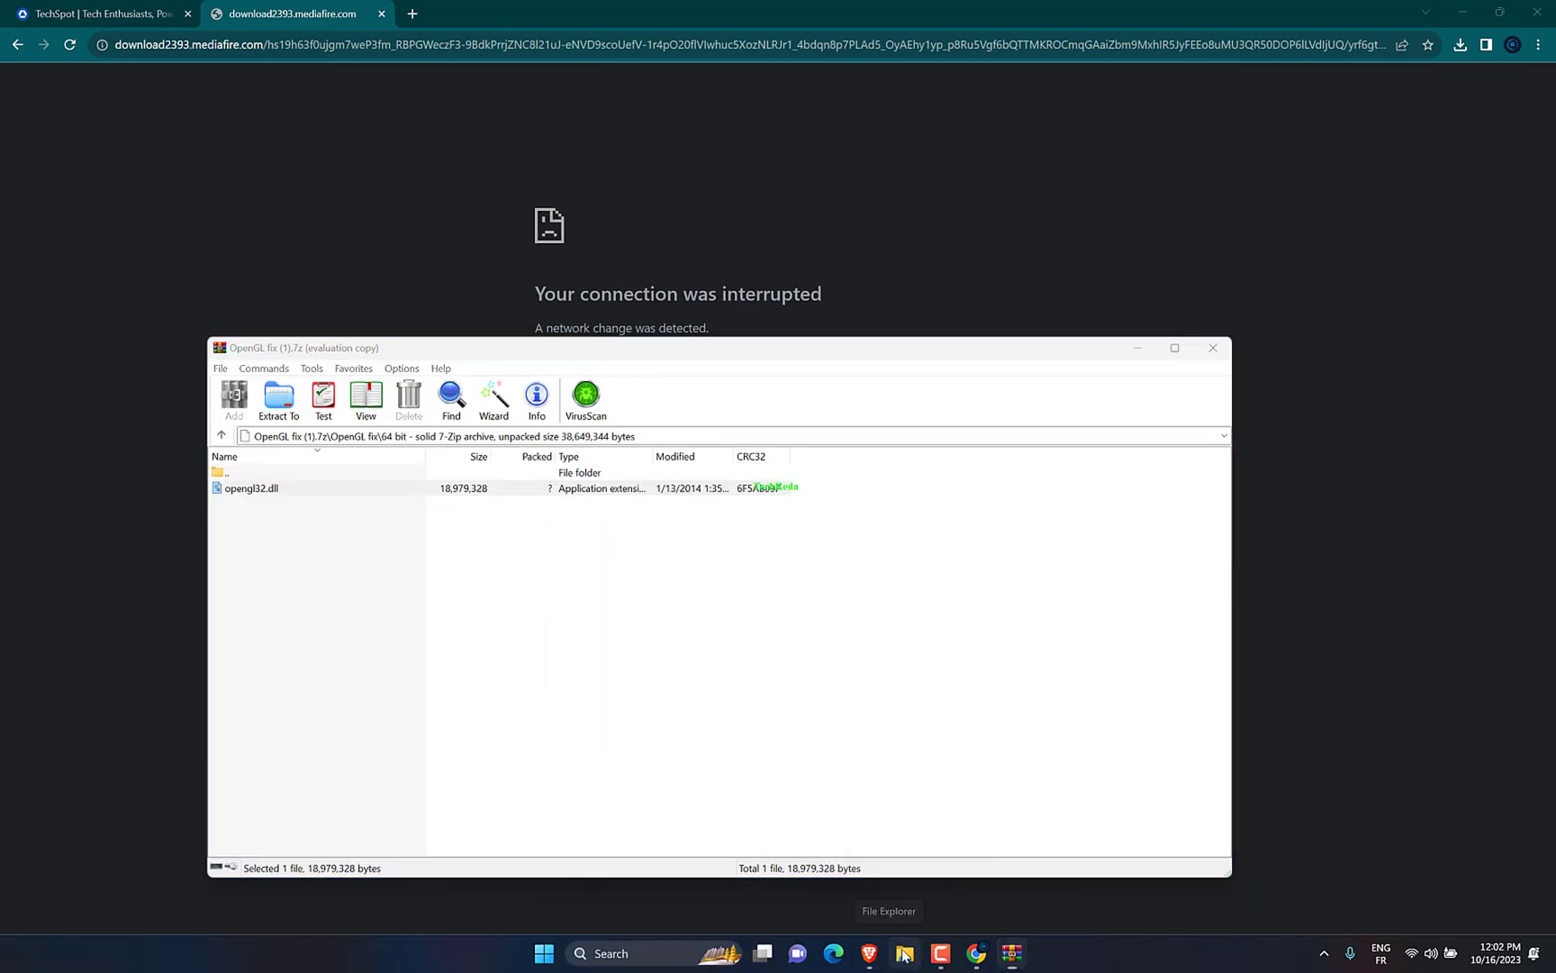
pyautogui.click(900, 952)
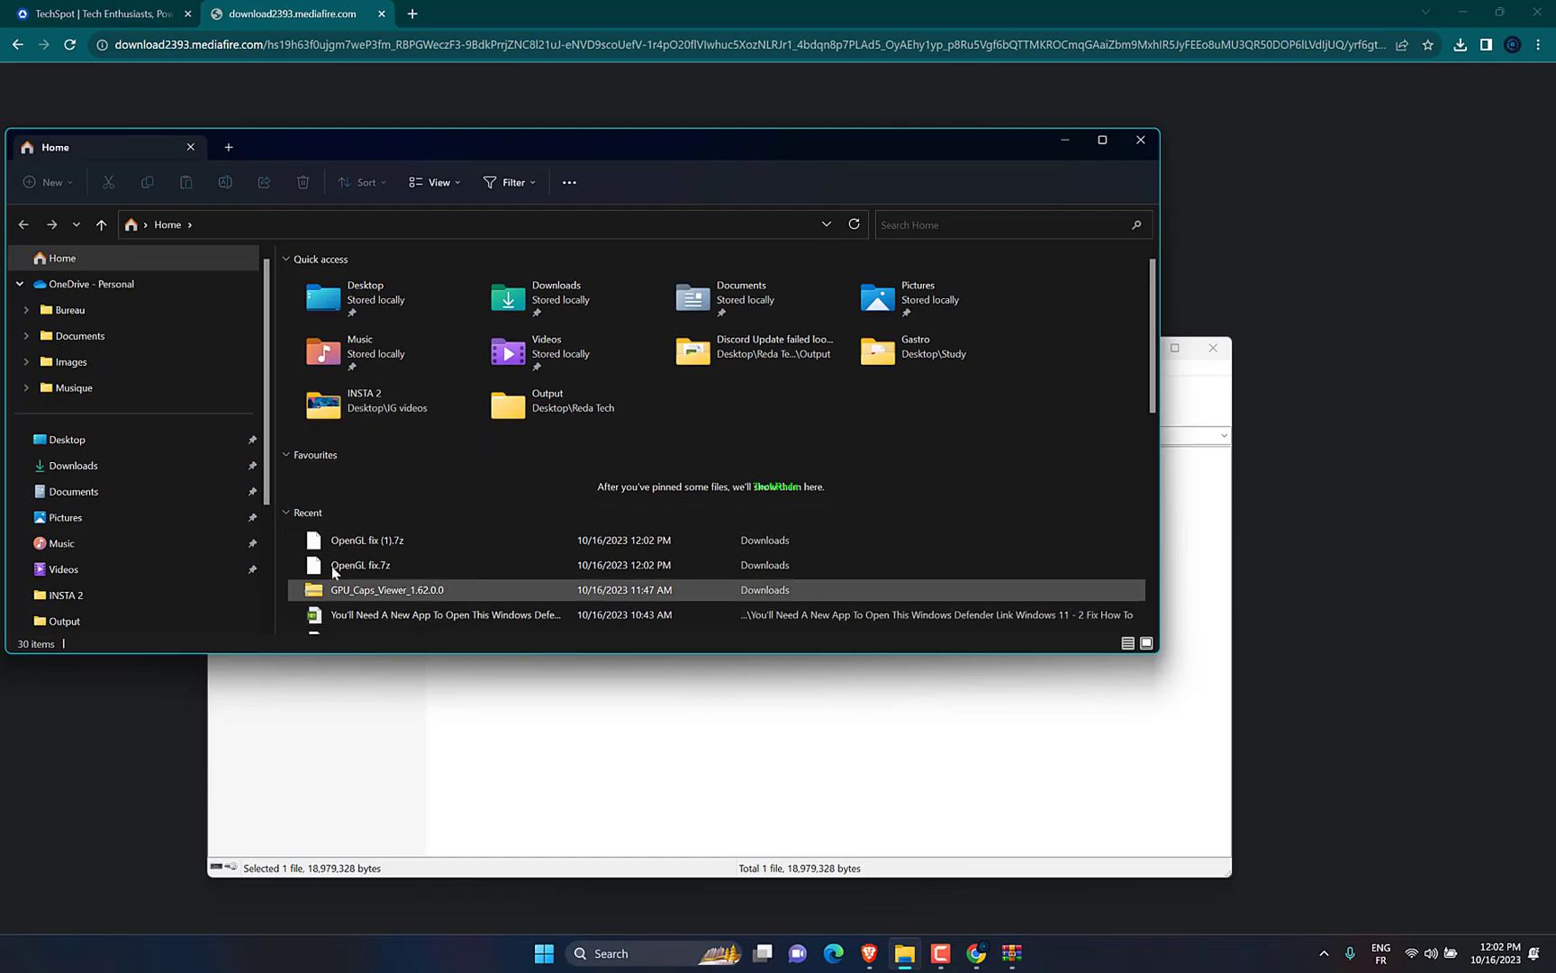
pyautogui.doubleClick(387, 589)
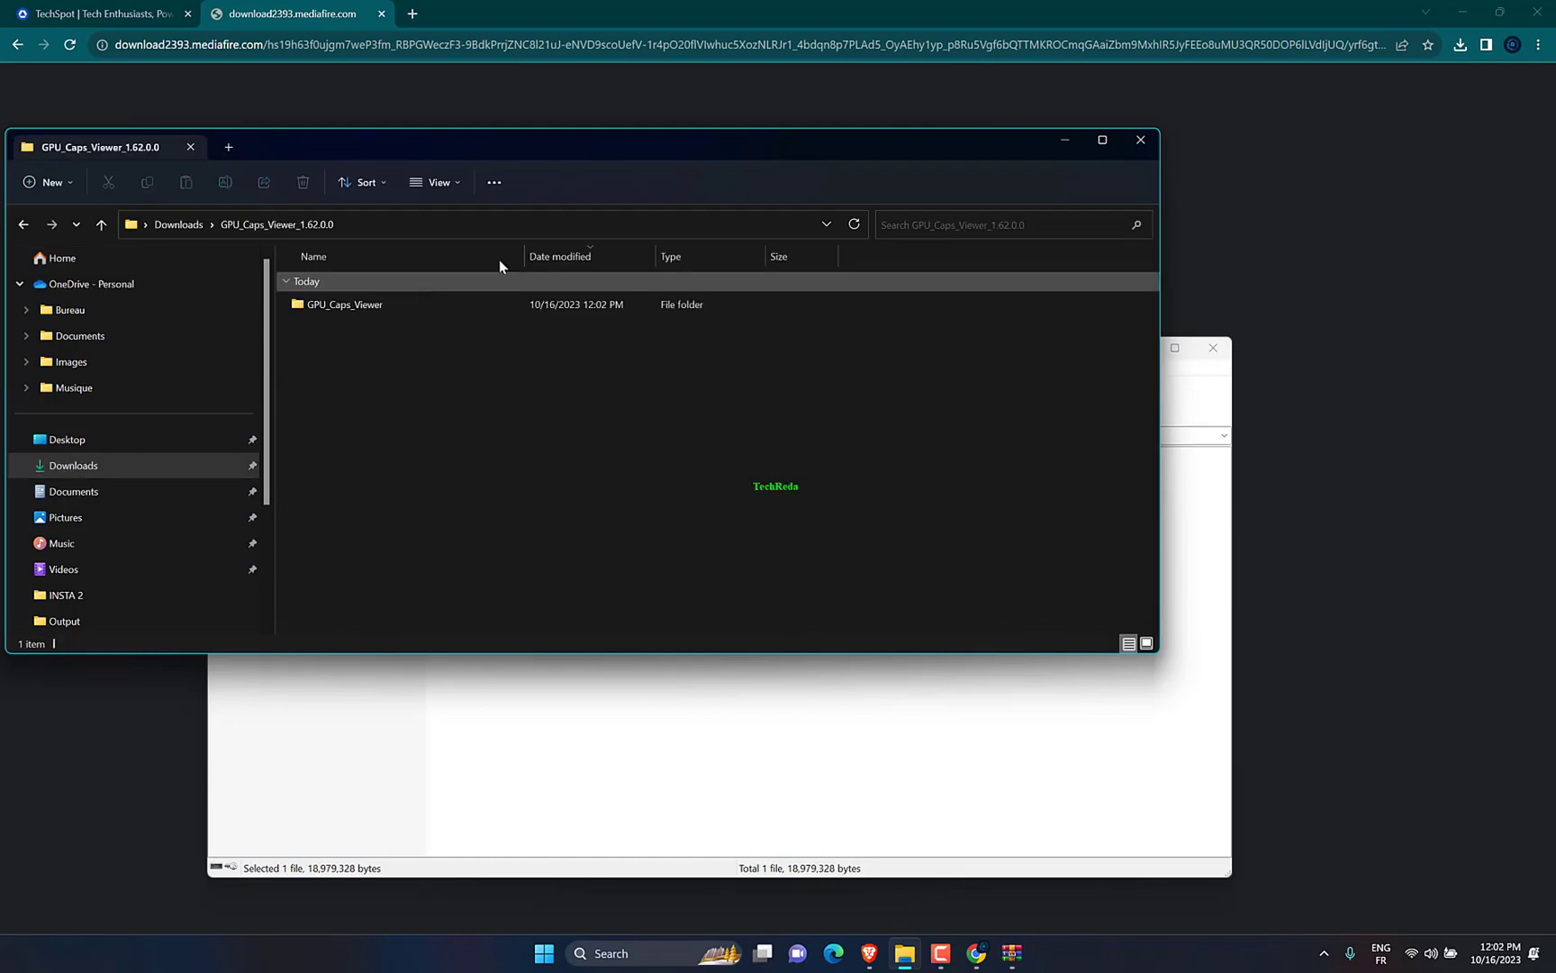
pyautogui.doubleClick(344, 304)
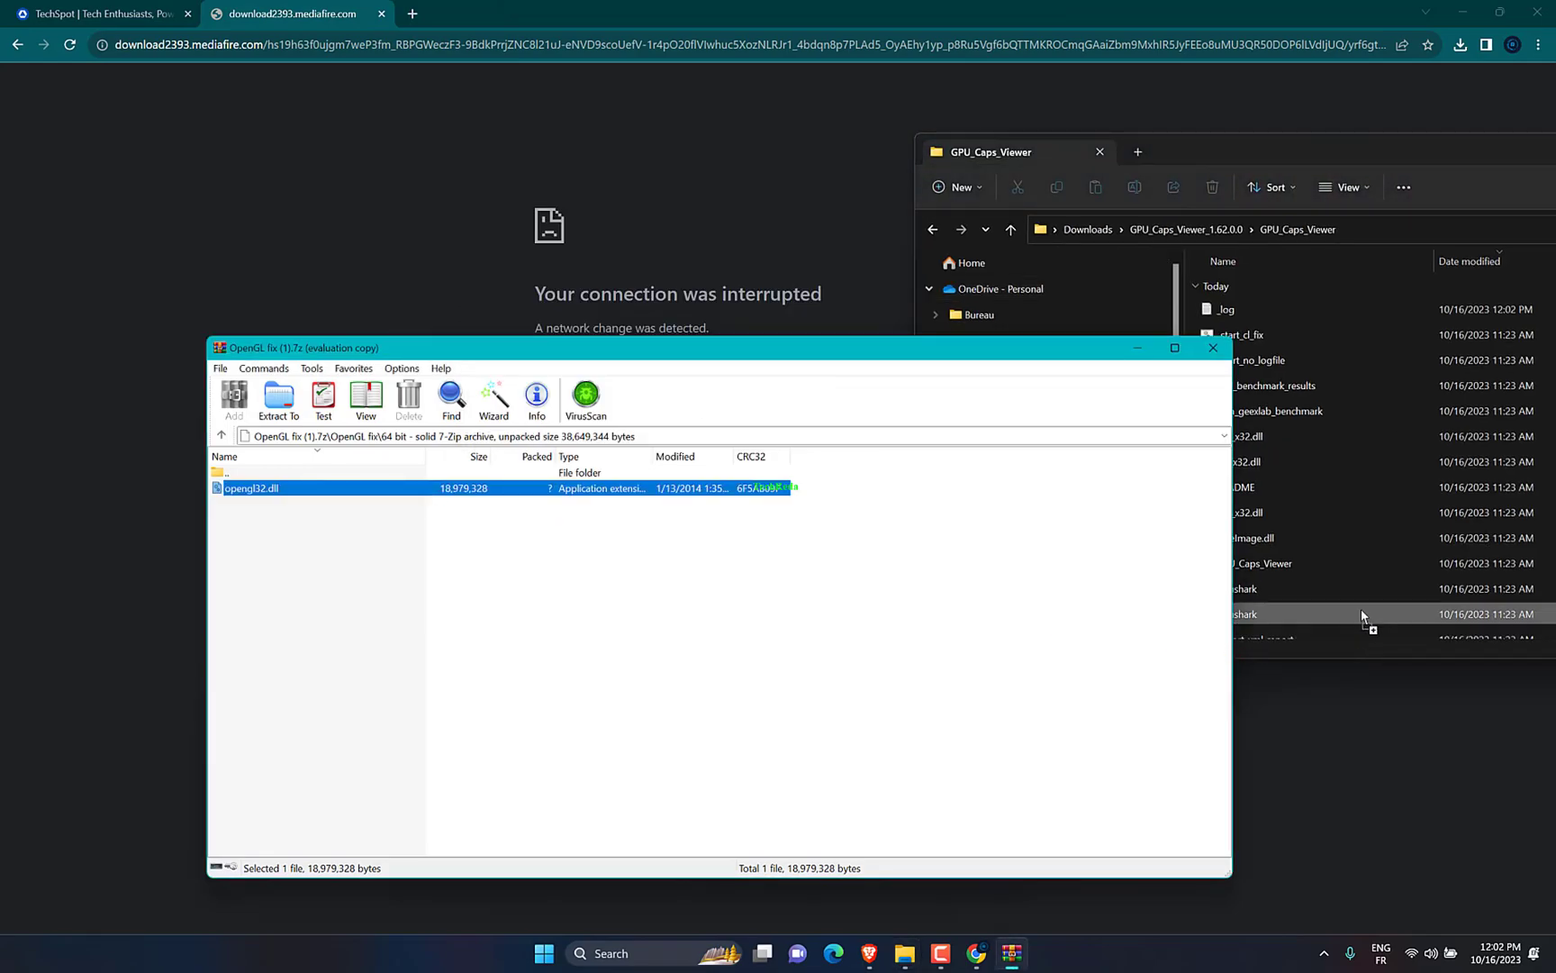
# Drop opengl32.dll into the GPU_Caps_Viewer folder, replacing the existing file, and maximize the window.
pyautogui.doubleClick(1242, 614)
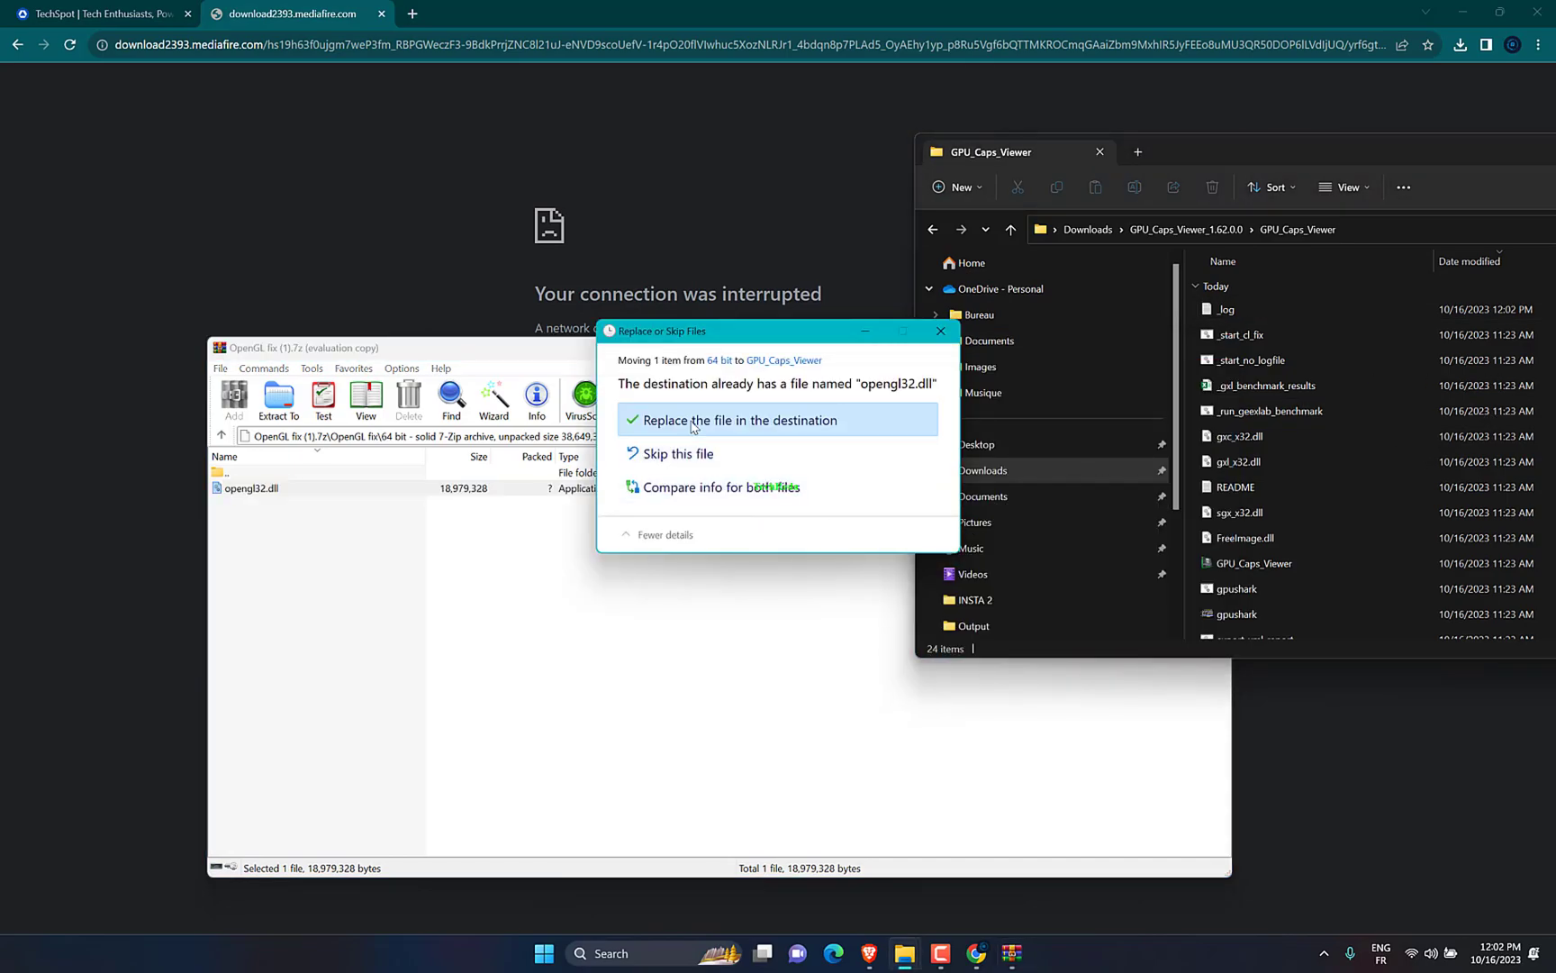
pyautogui.click(740, 420)
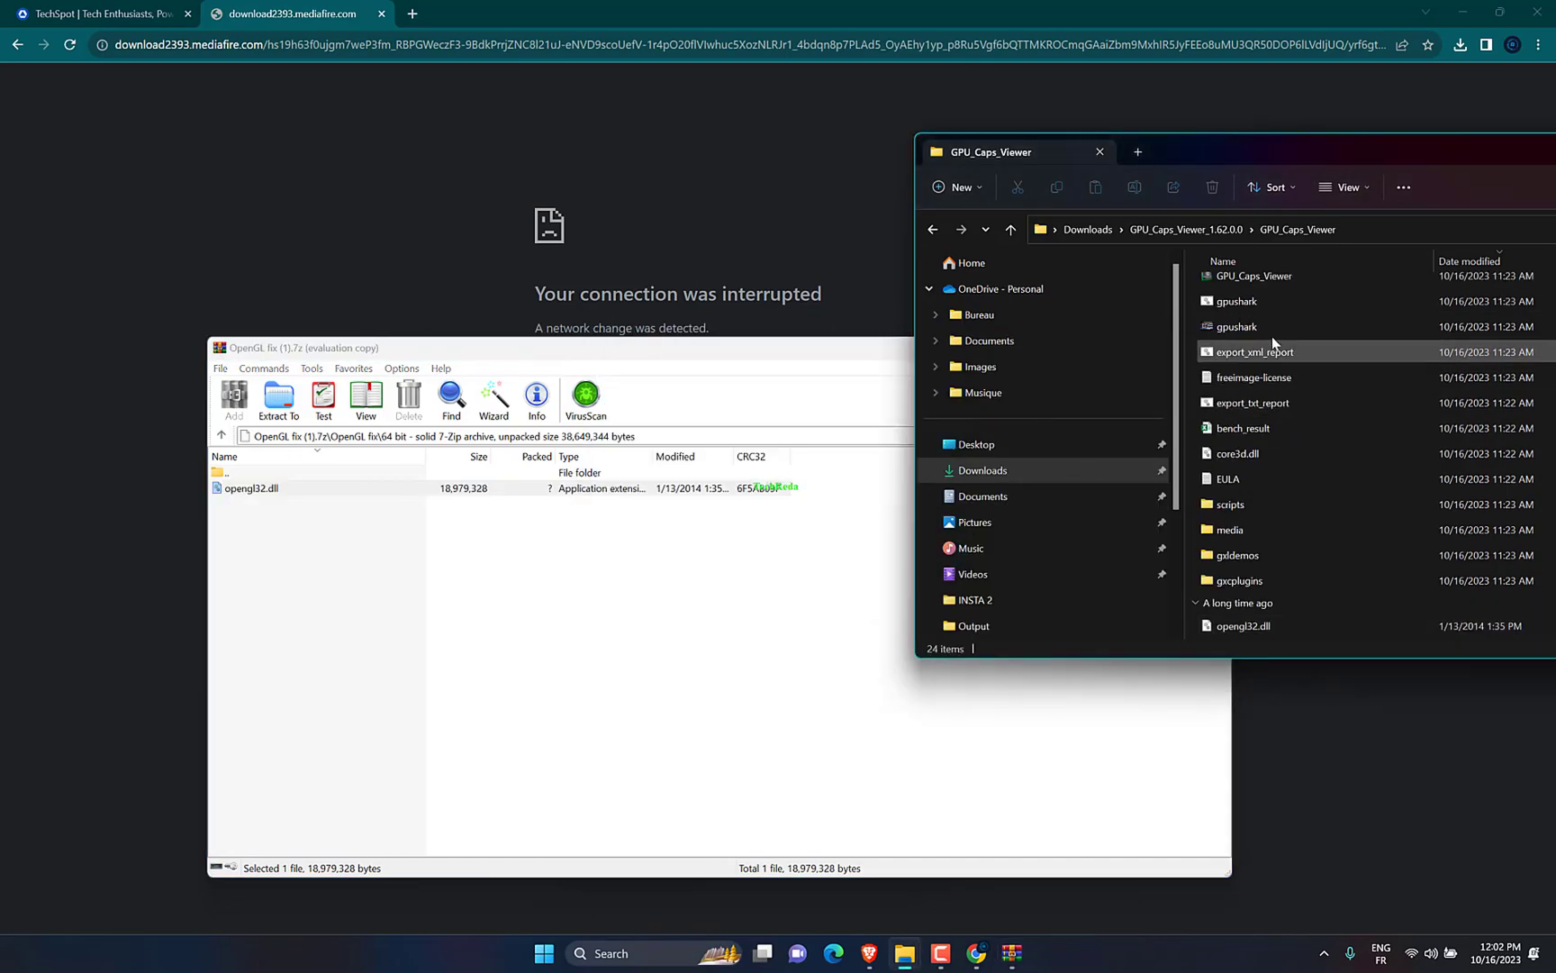
pyautogui.moveTo(1271, 187)
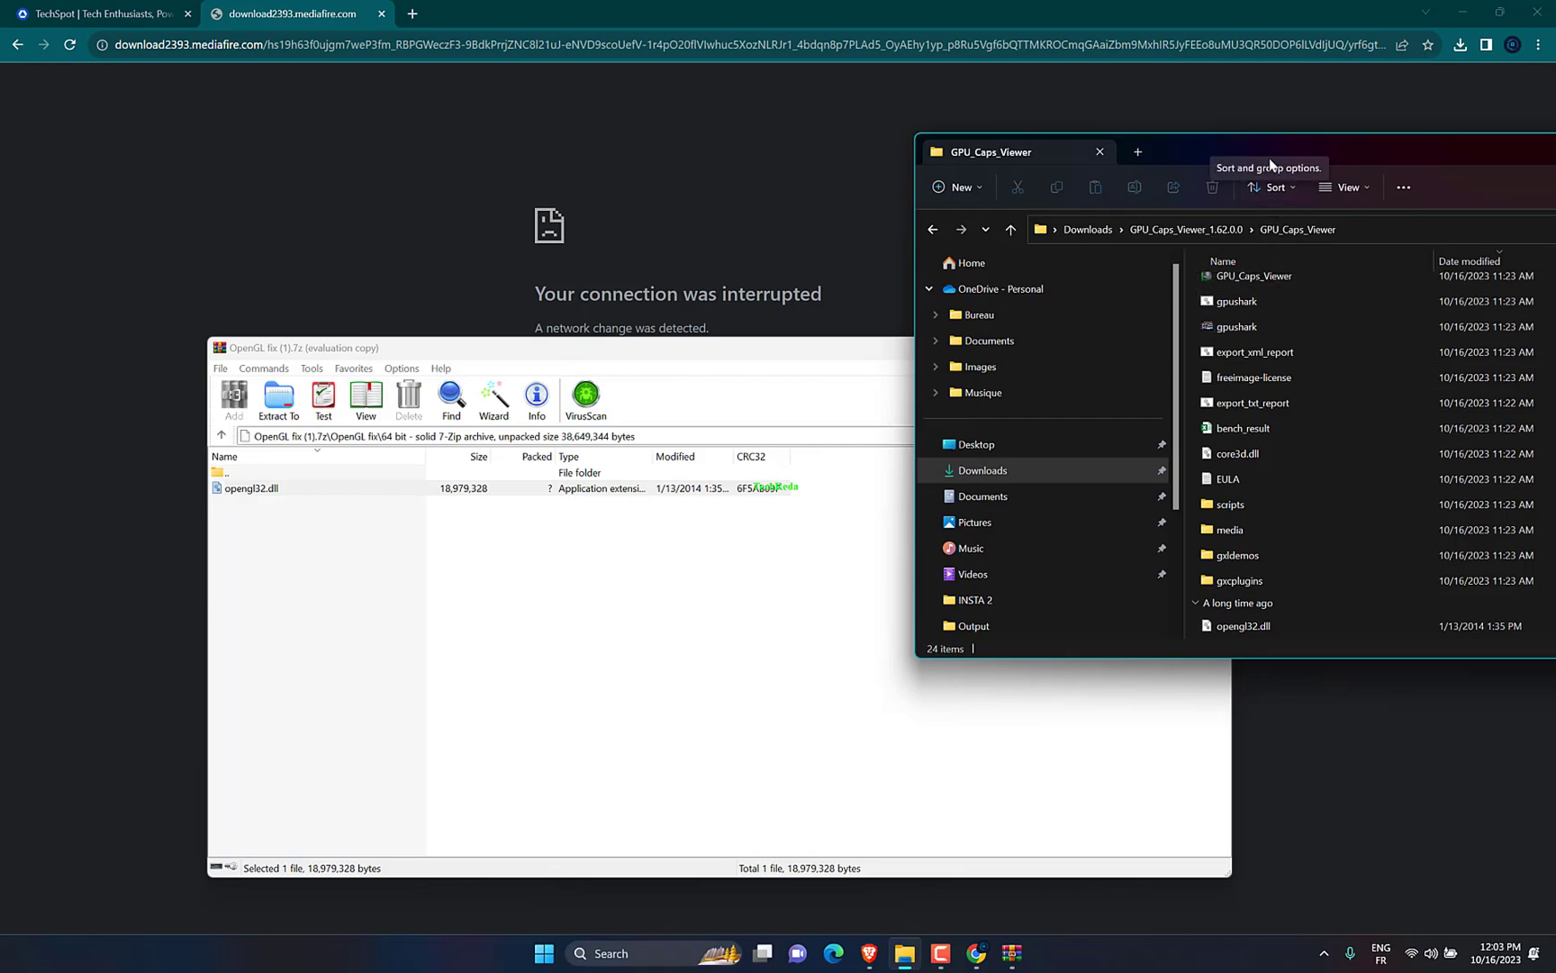
pyautogui.click(1505, 13)
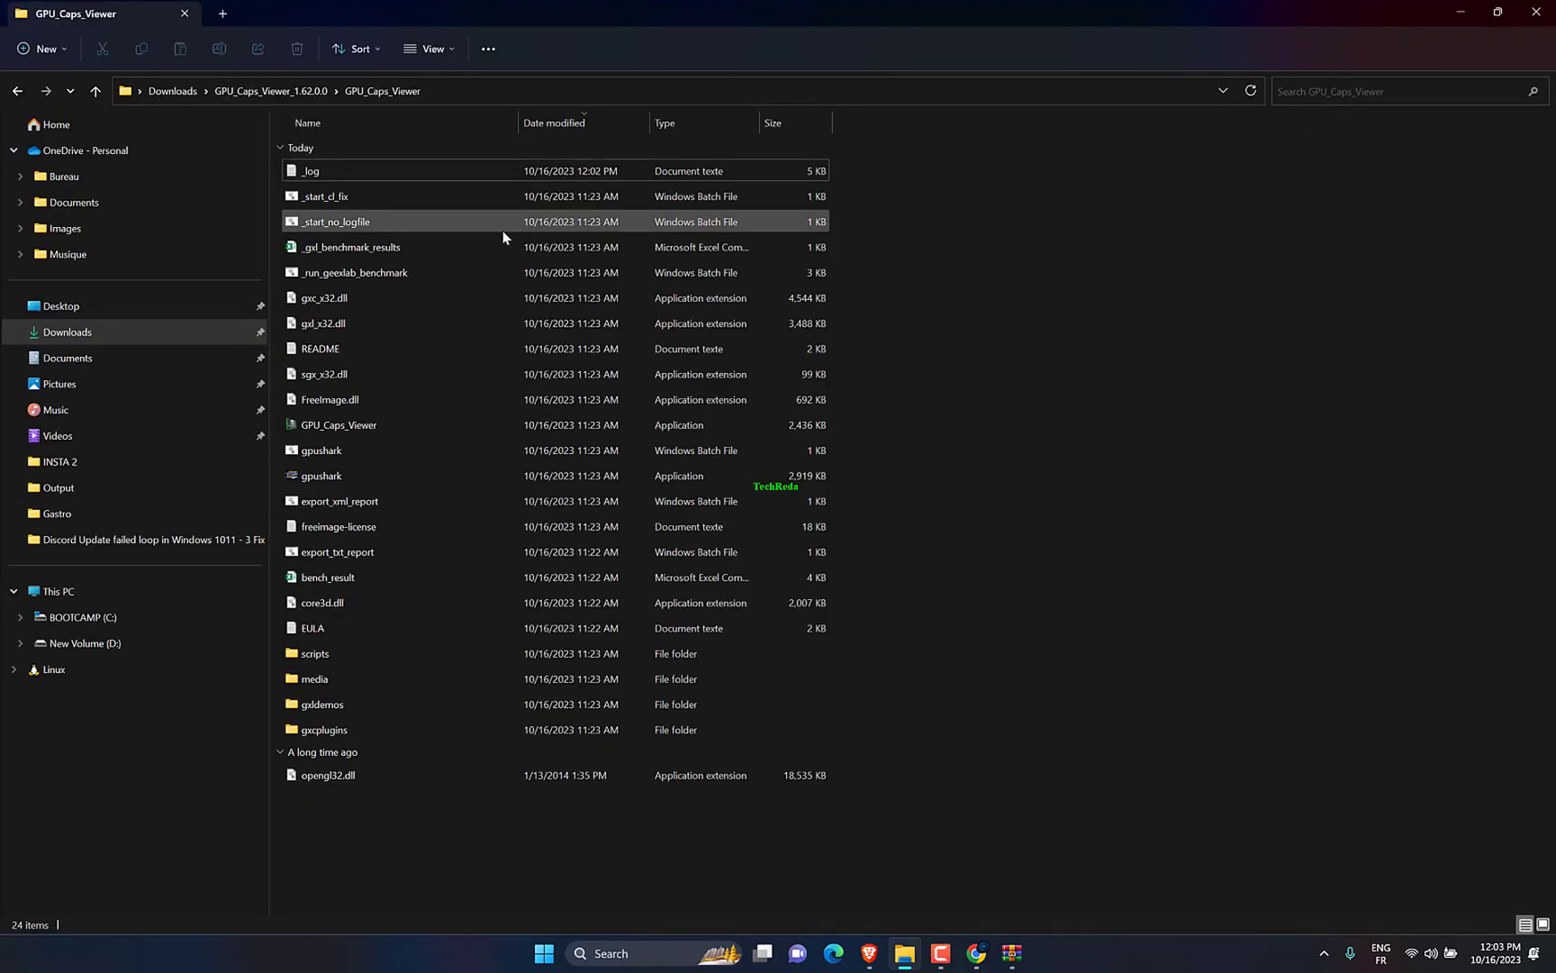
# Run the GPU_Caps_Viewer application from its folder.
pyautogui.click(335, 423)
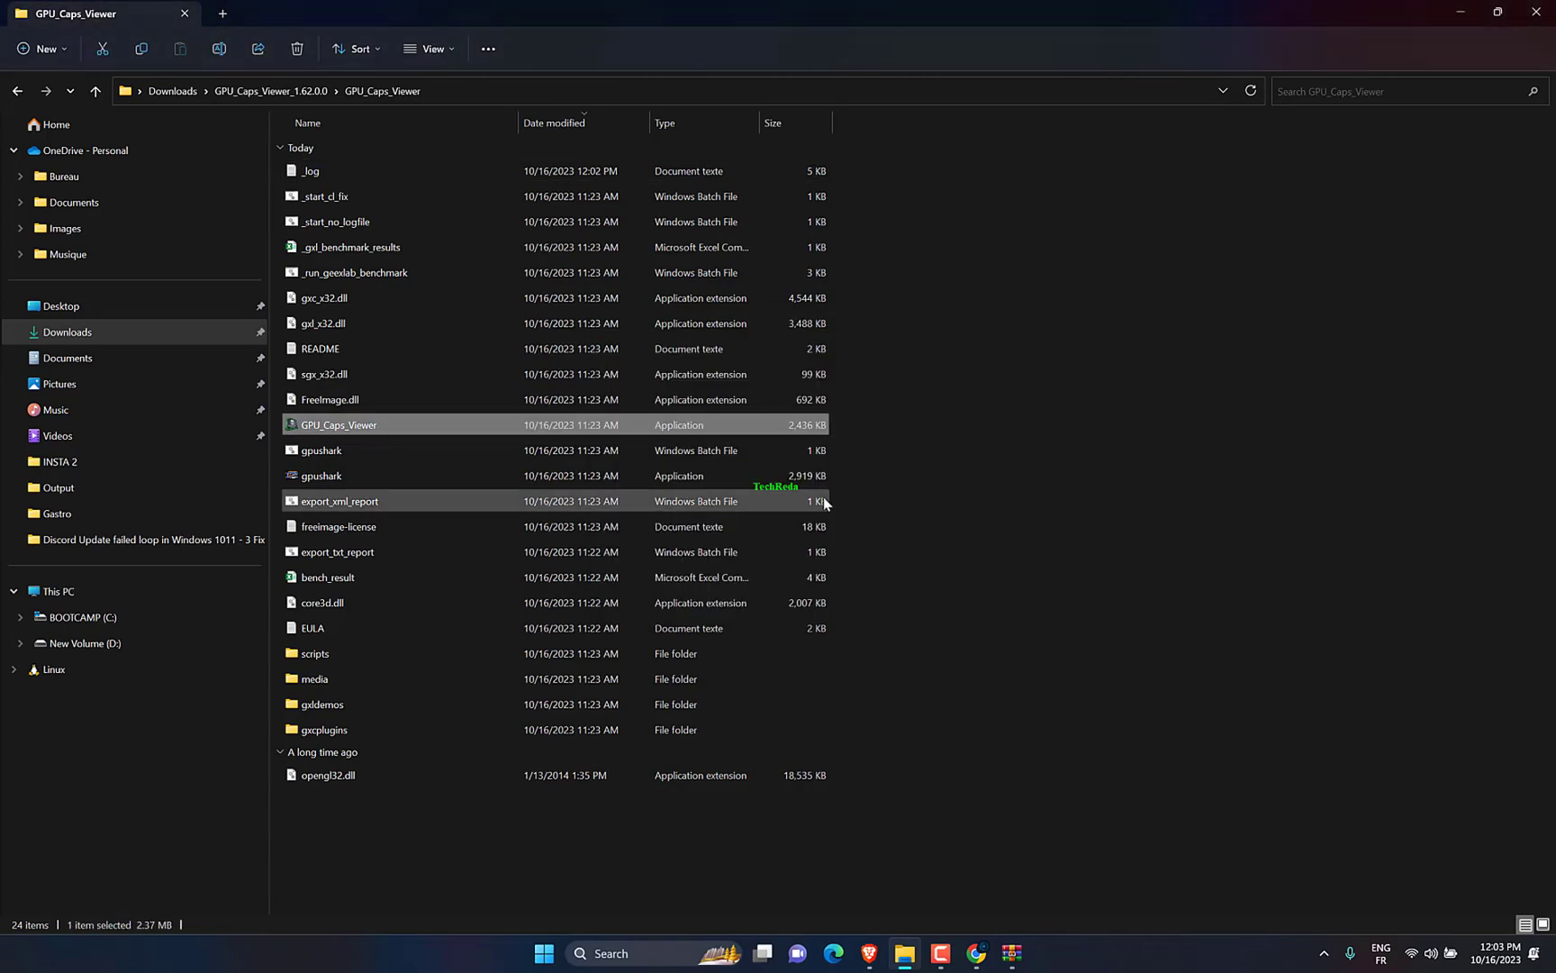
pyautogui.doubleClick(337, 423)
pyautogui.write('dev')
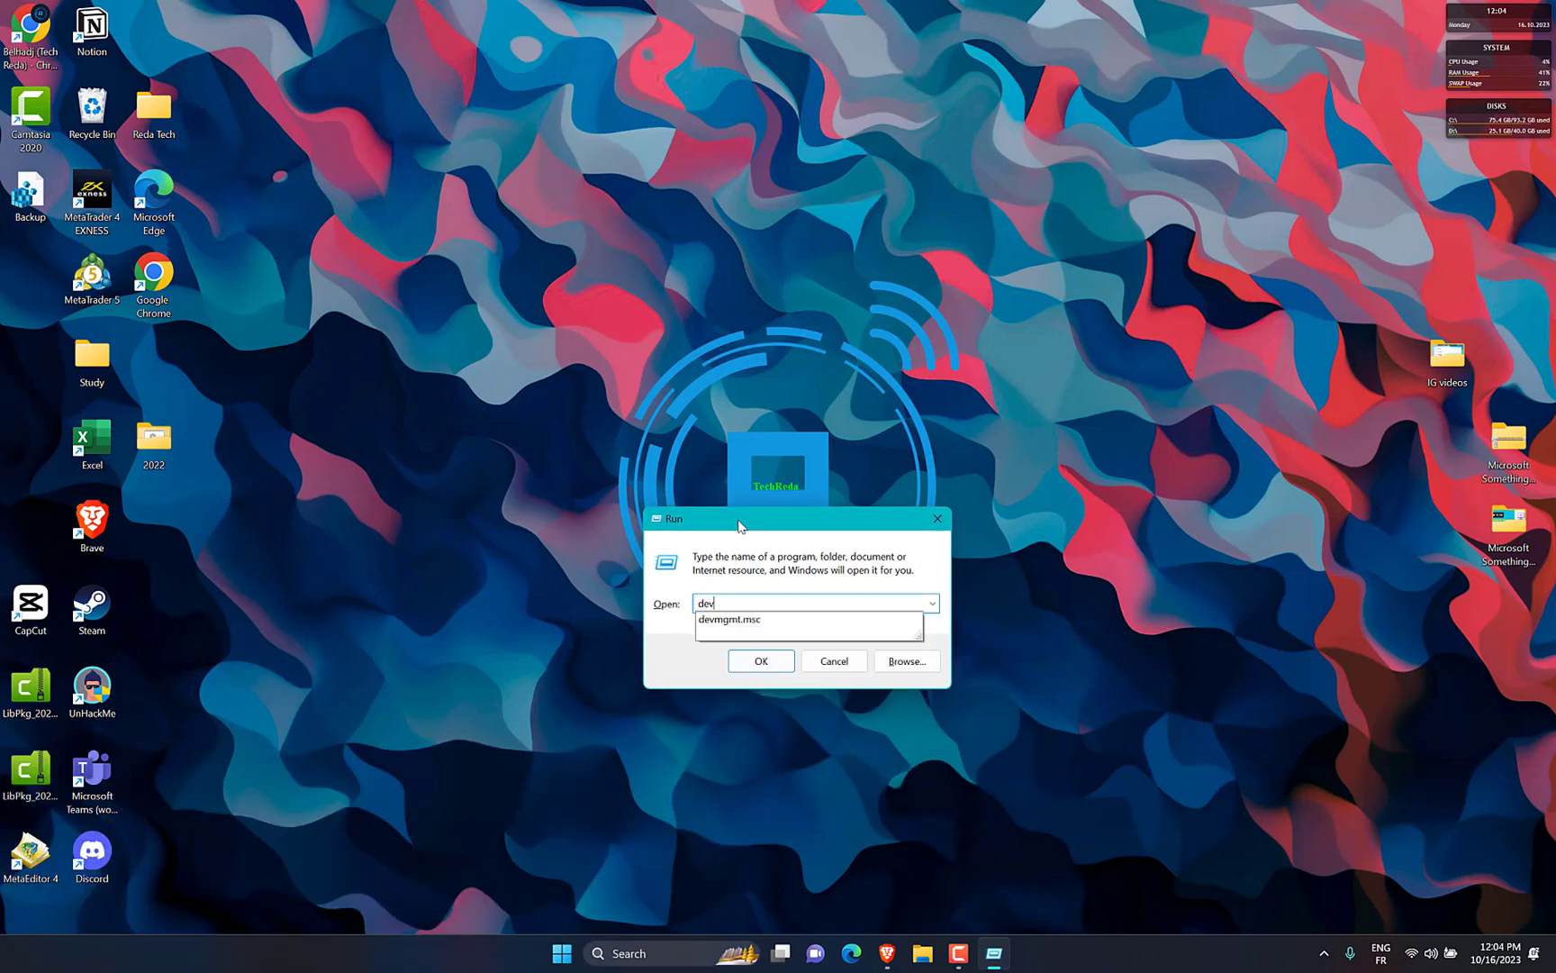
# Update the Intel Iris Pro Graphics 5200 driver via automatic search; best driver already installed.
pyautogui.click(760, 659)
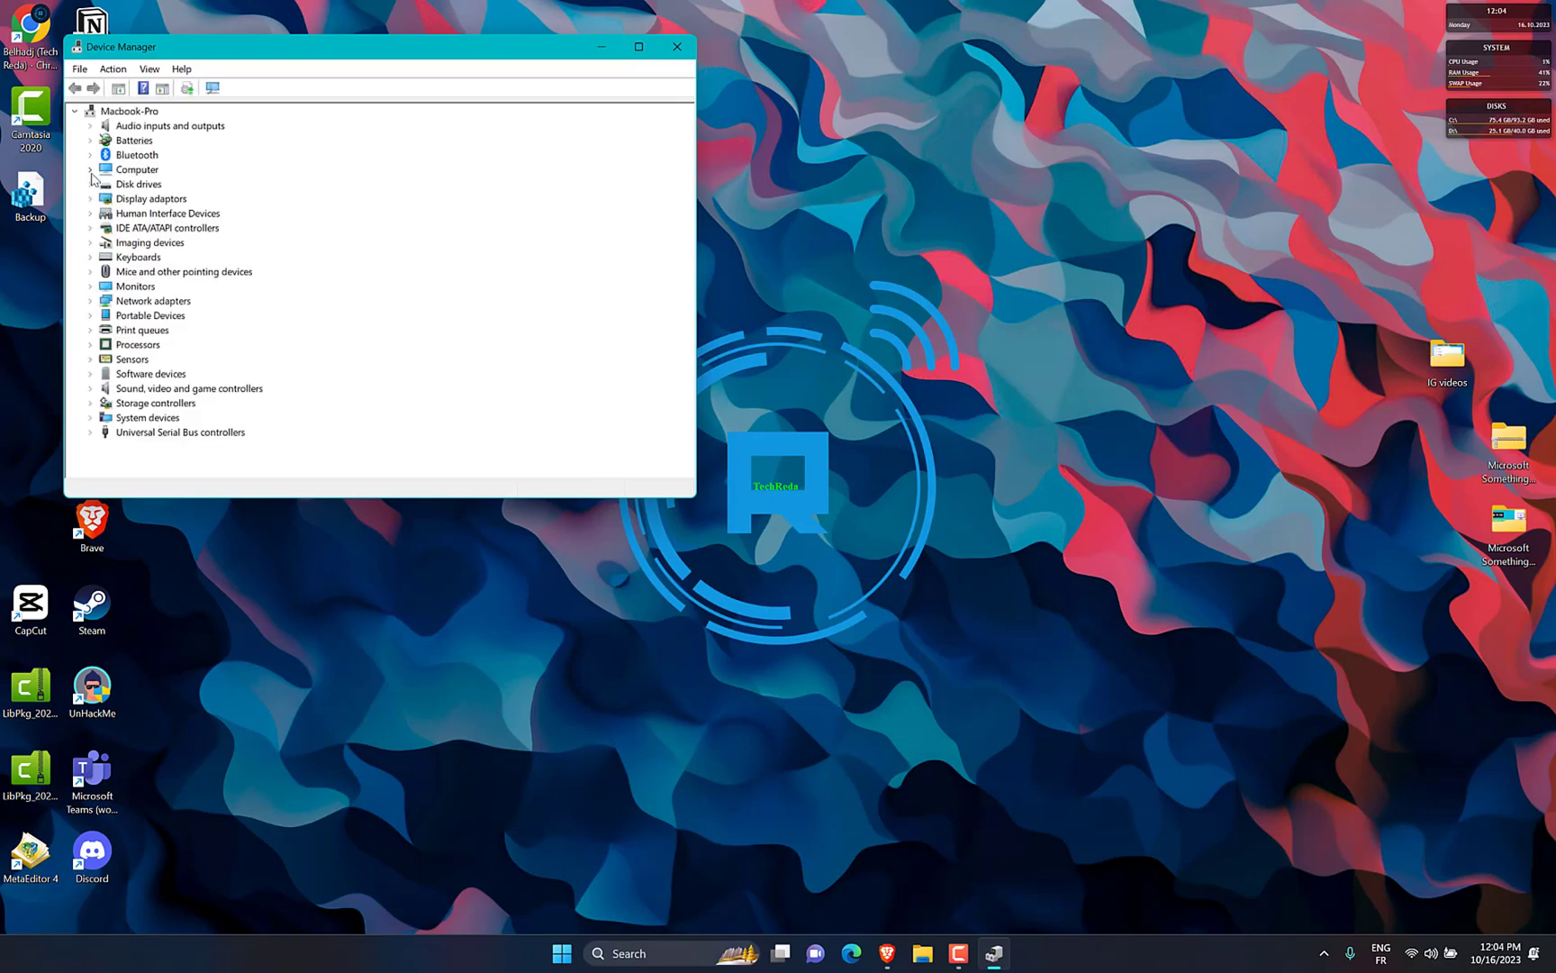
pyautogui.rightClick(144, 213)
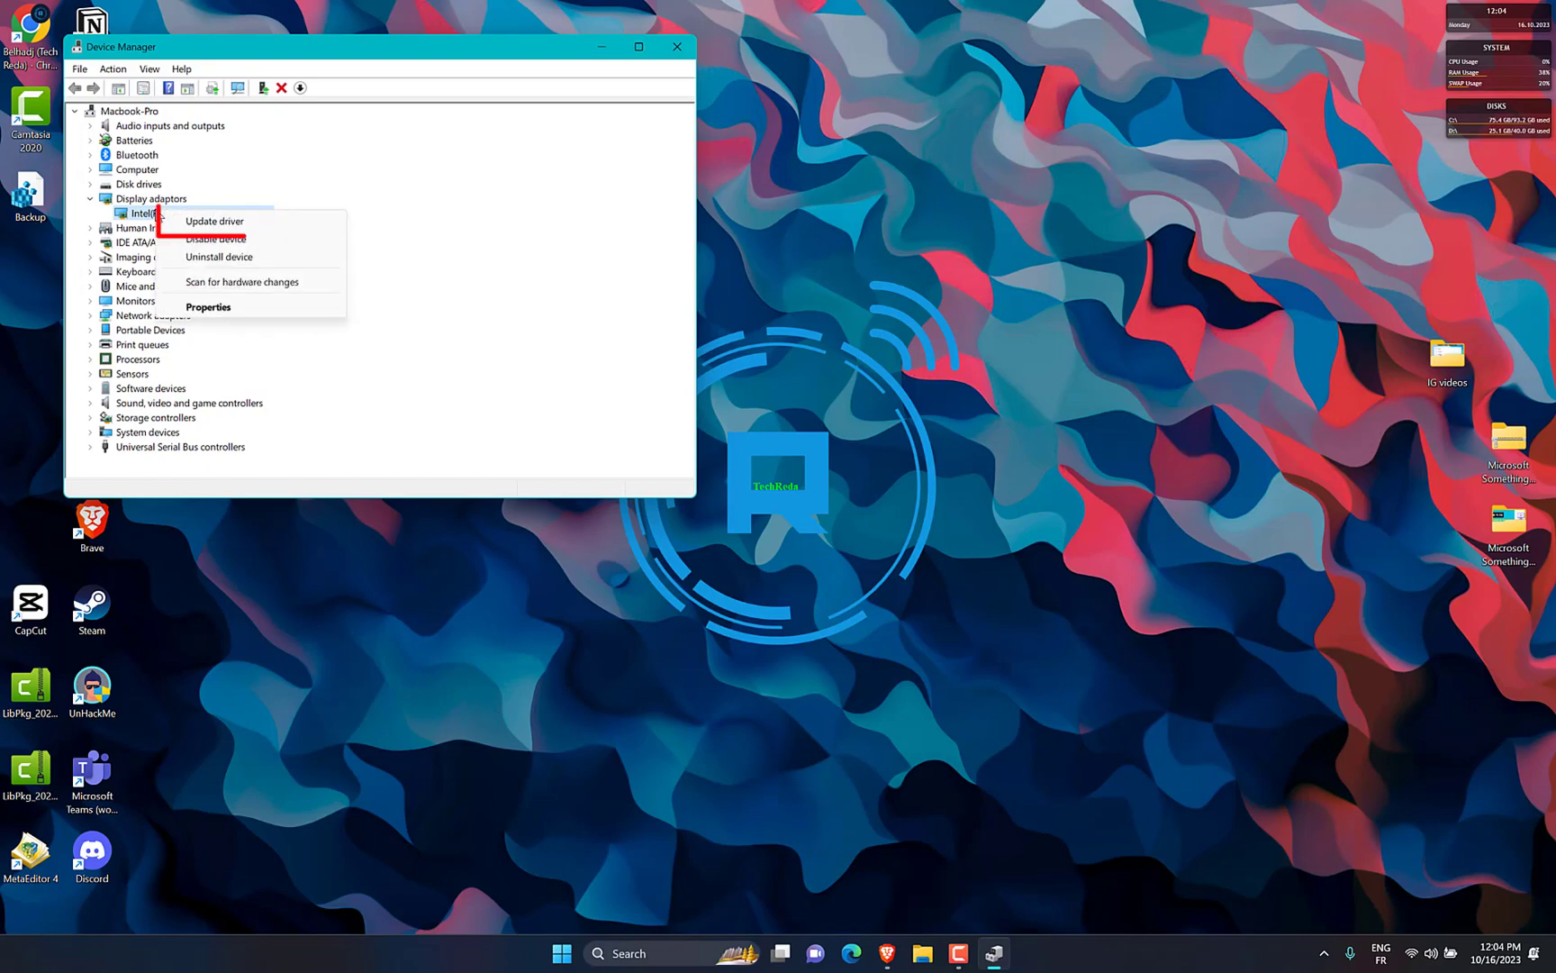
pyautogui.click(213, 220)
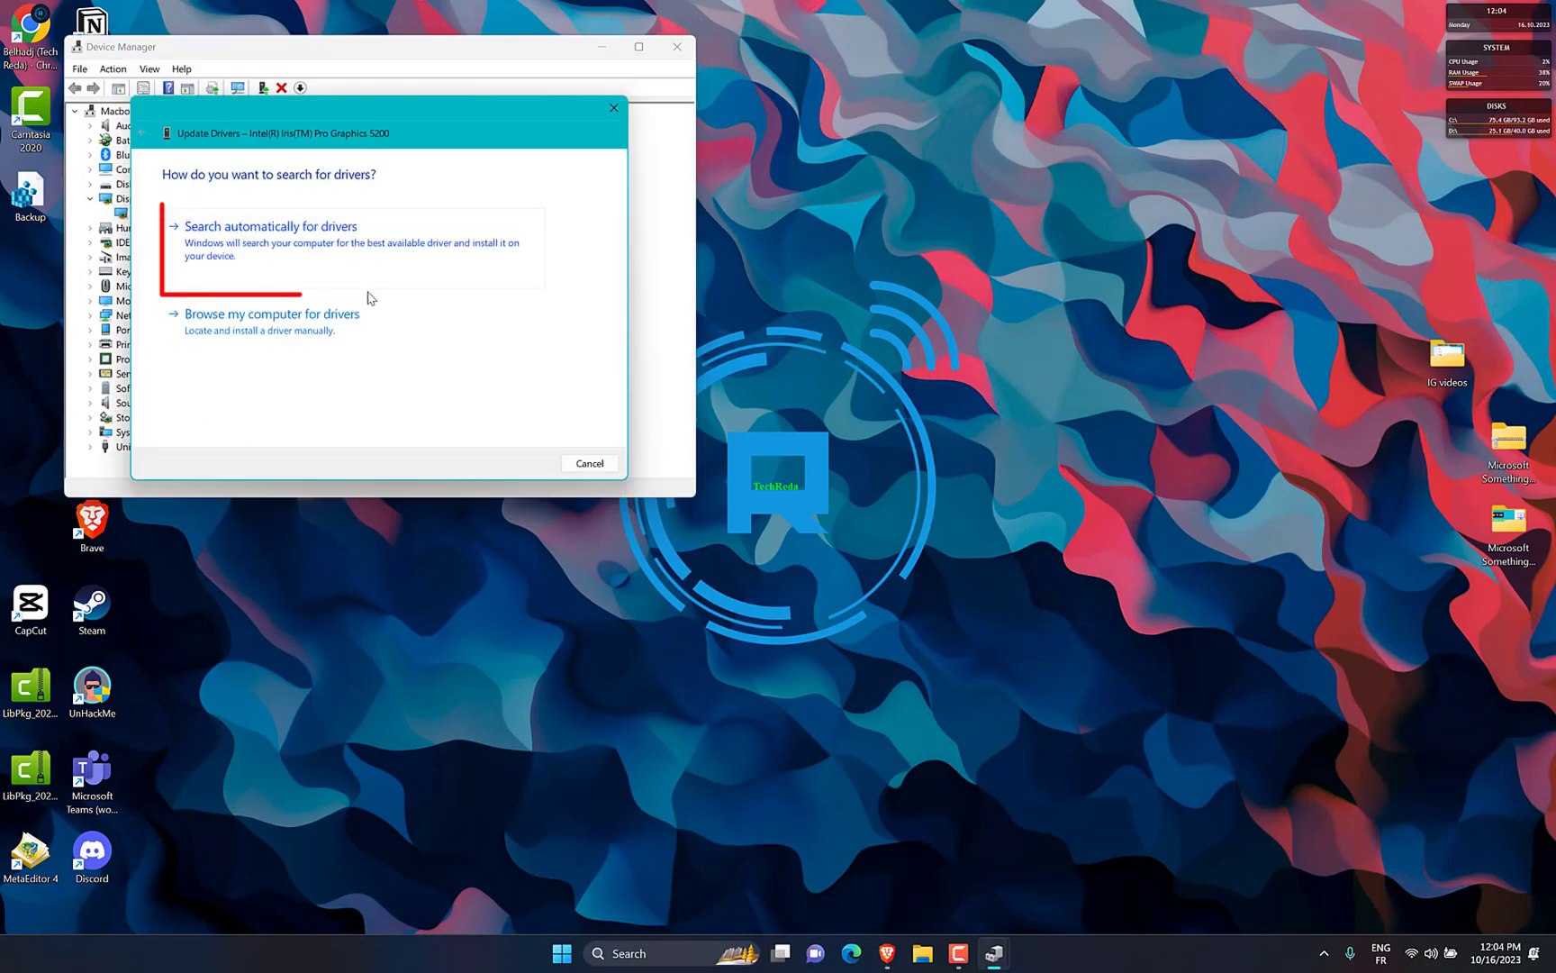
pyautogui.click(271, 225)
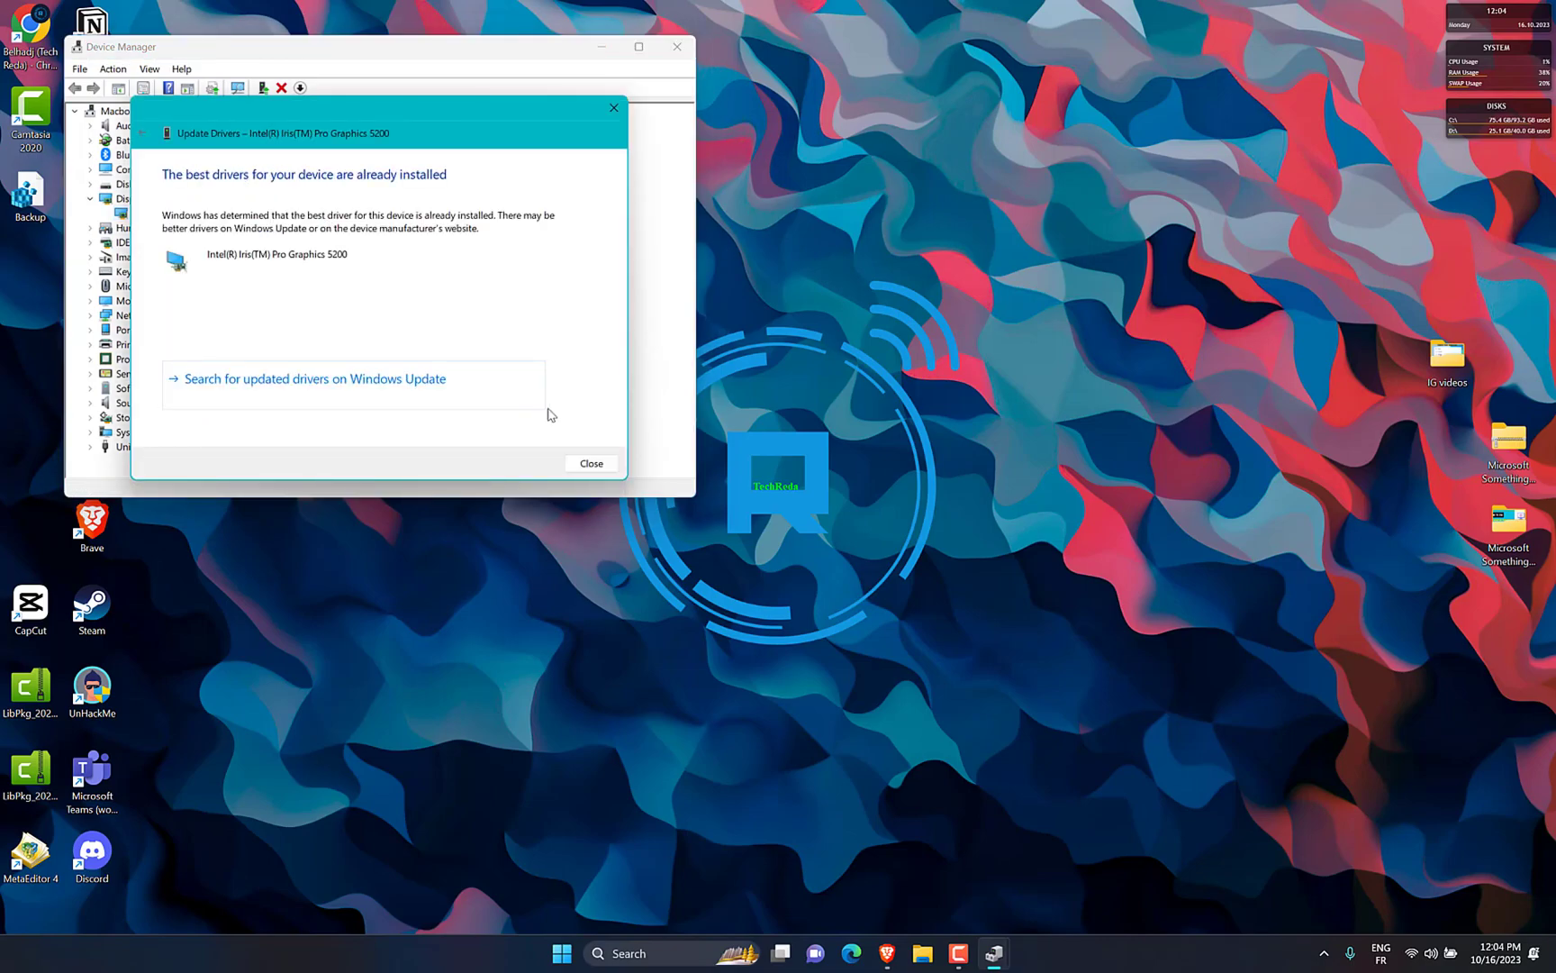
pyautogui.click(589, 463)
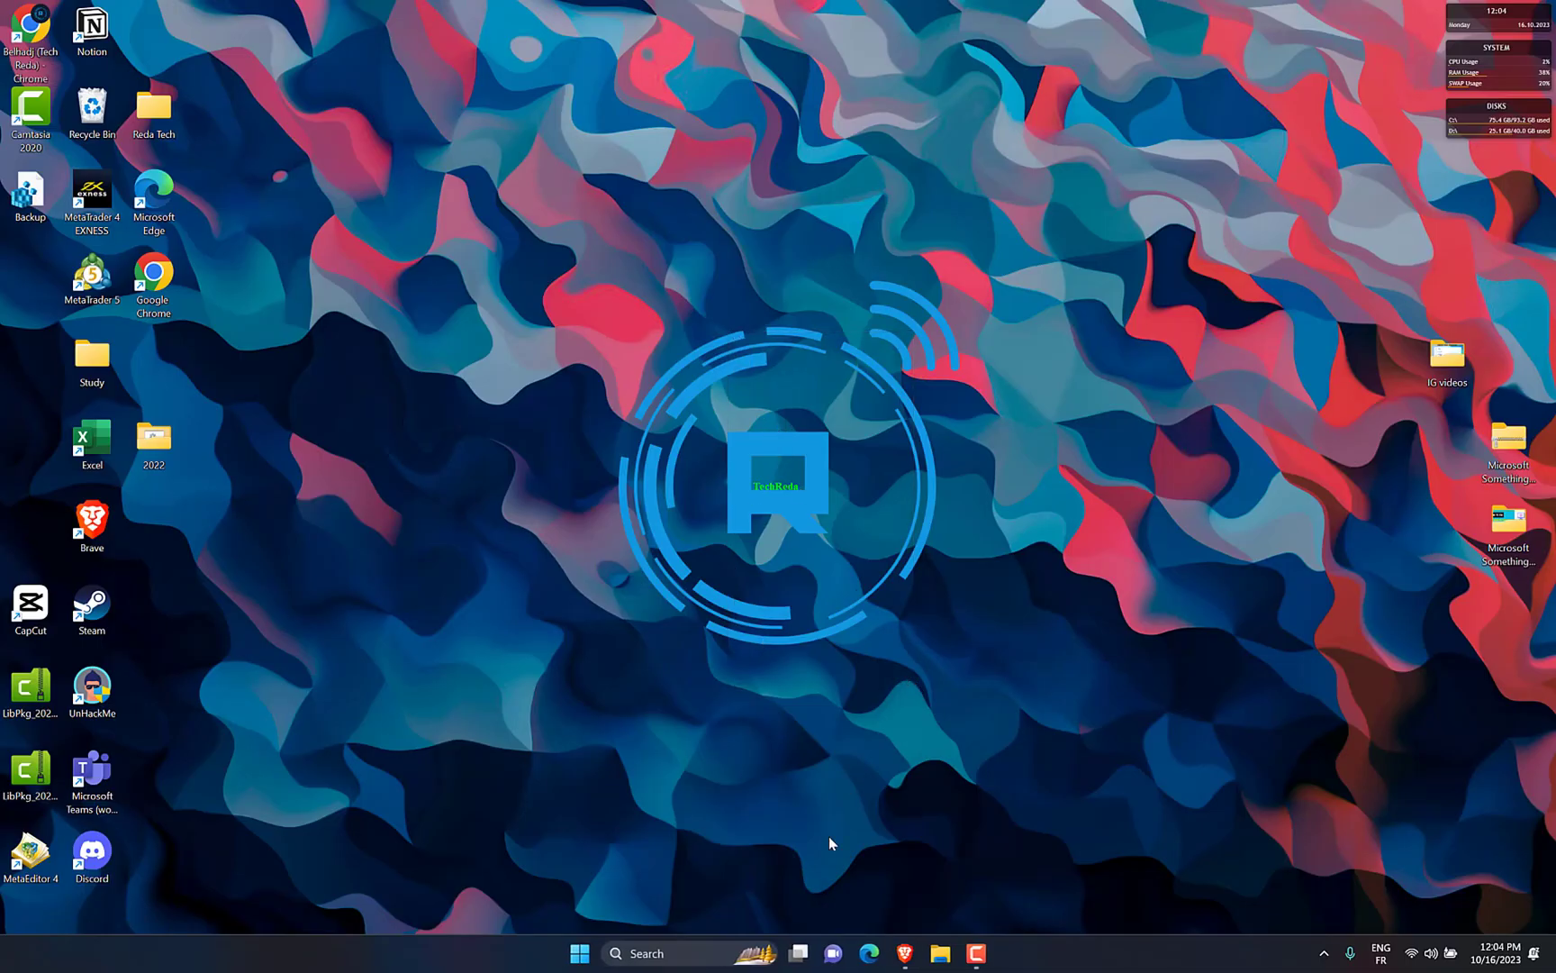
# Launch Command Prompt as administrator from taskbar search and run sfc /scannow.
pyautogui.click(688, 953)
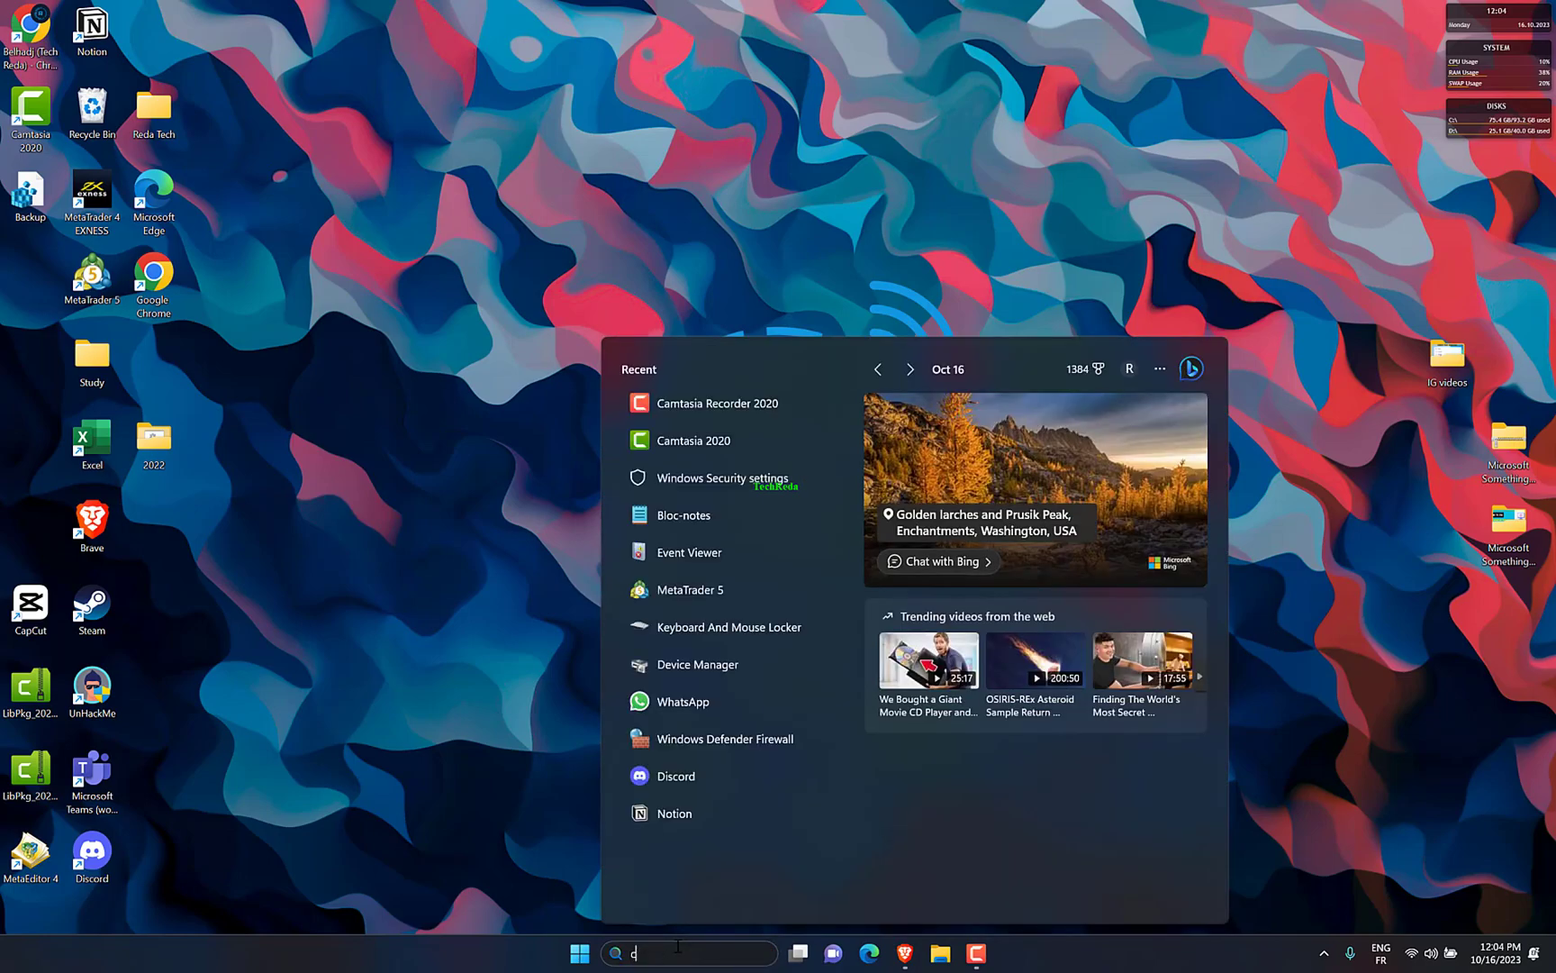
pyautogui.write('md')
pyautogui.write('sfc')
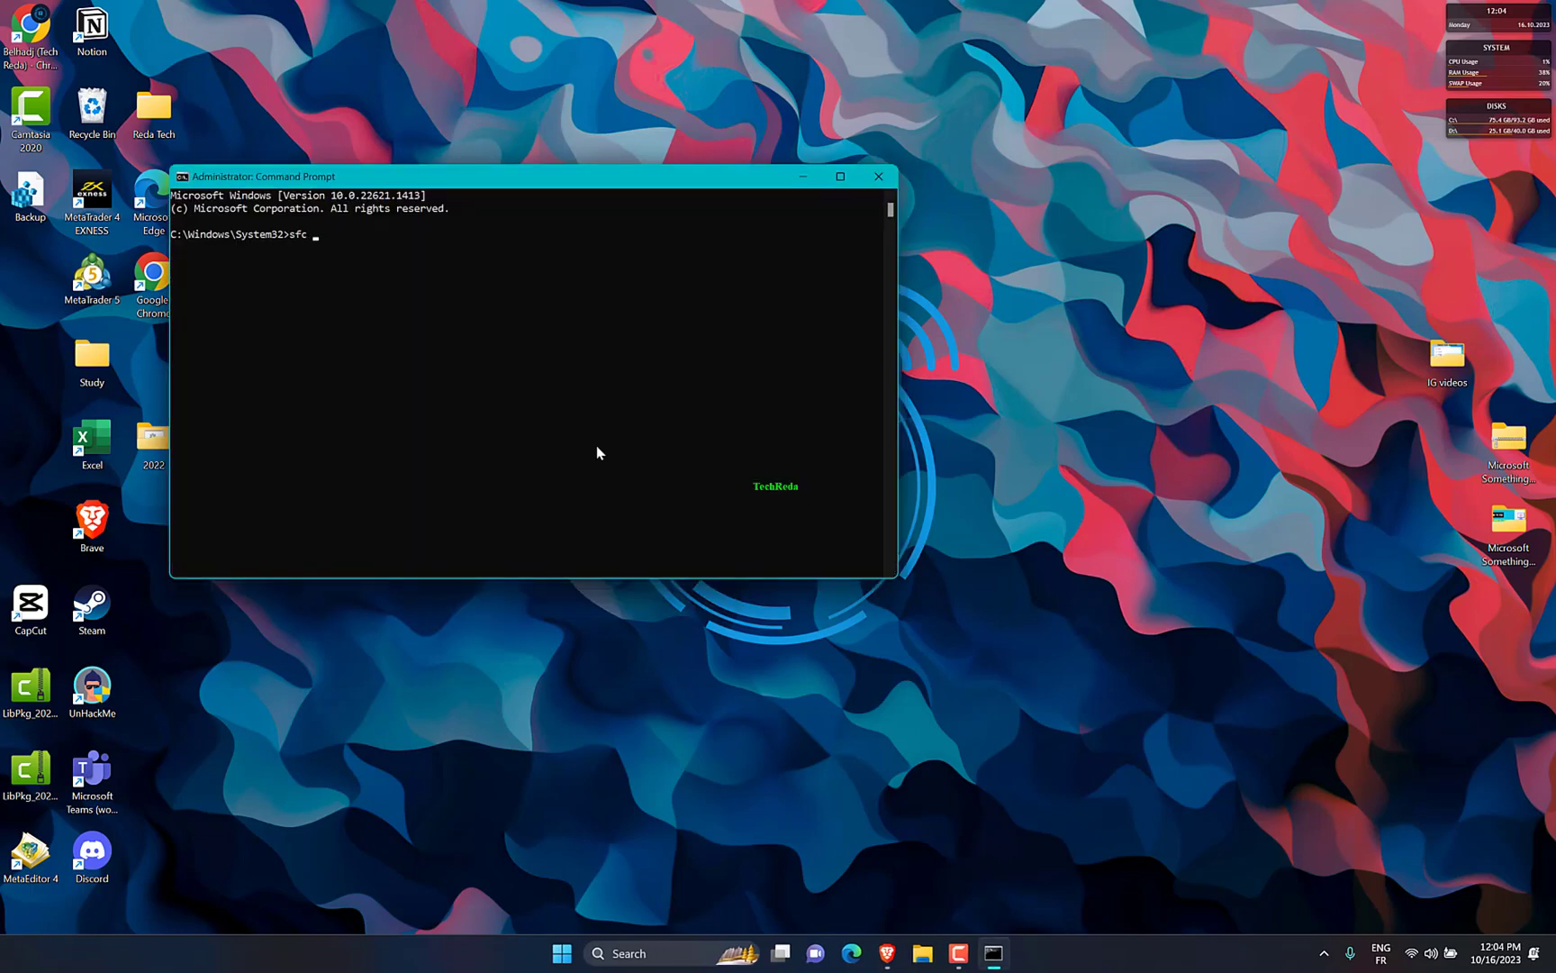
pyautogui.write('/scannow')
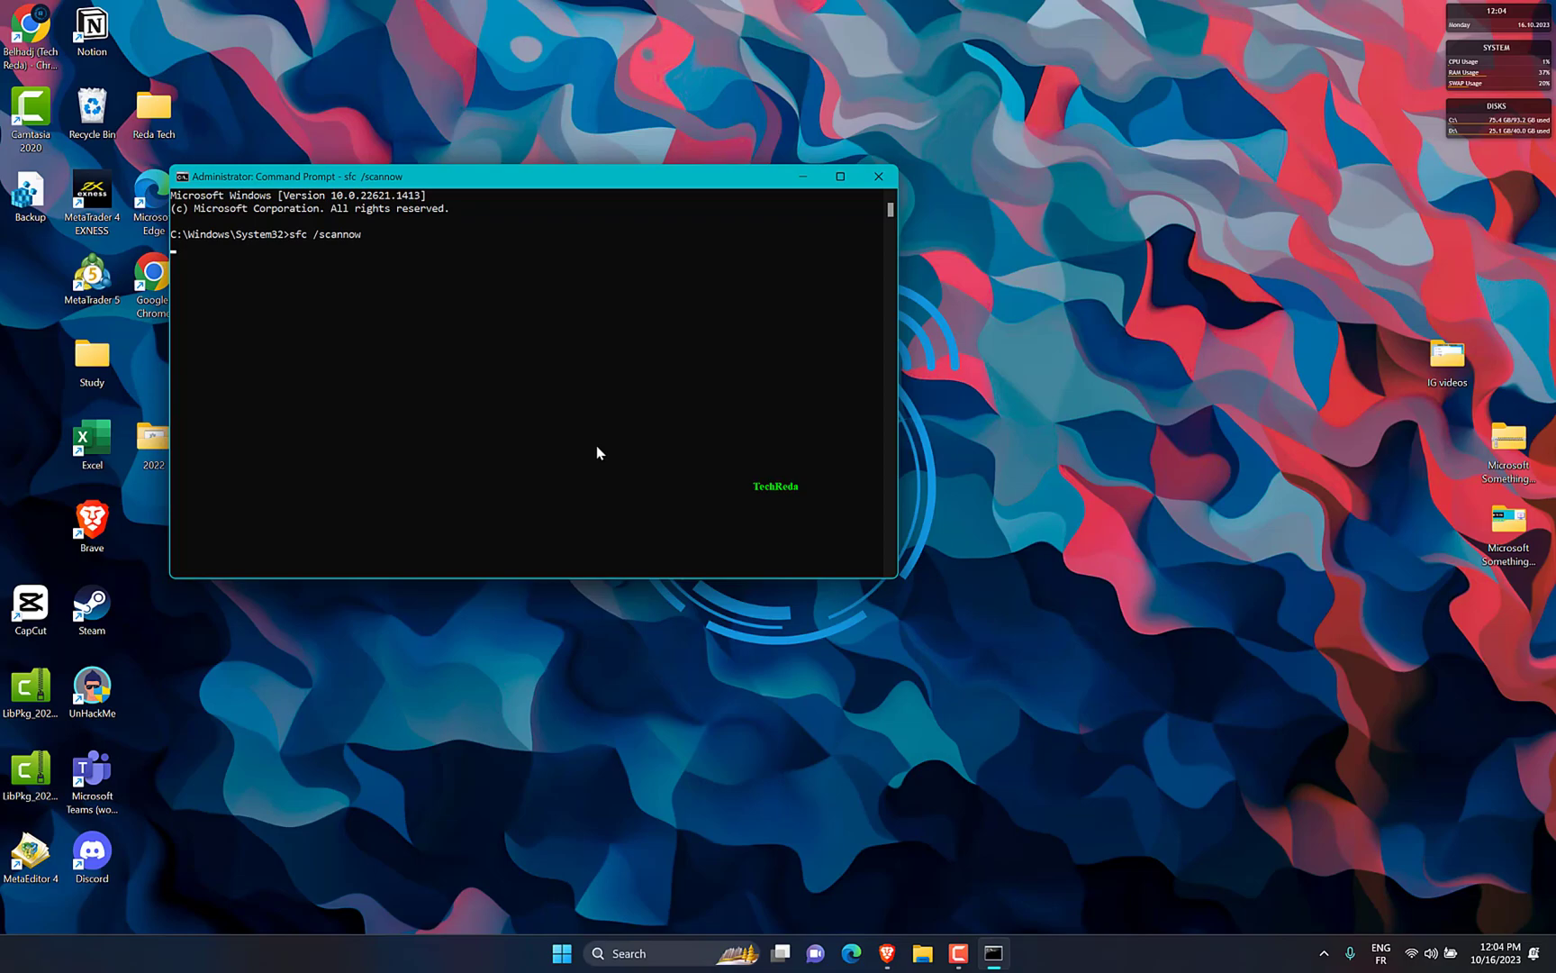